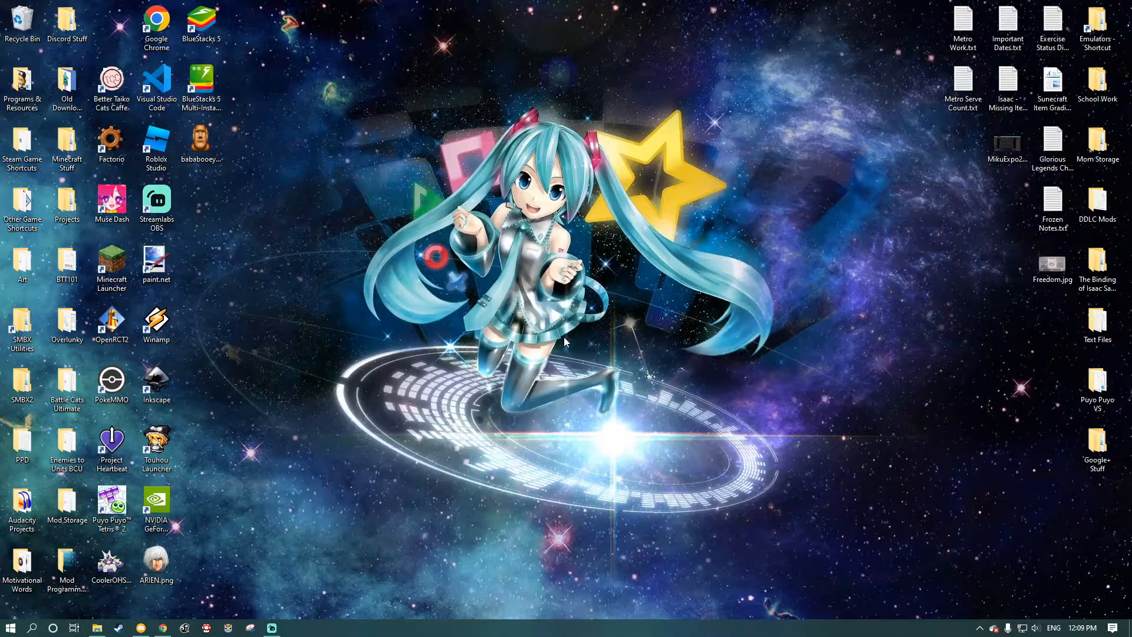
pyautogui.moveTo(556, 345)
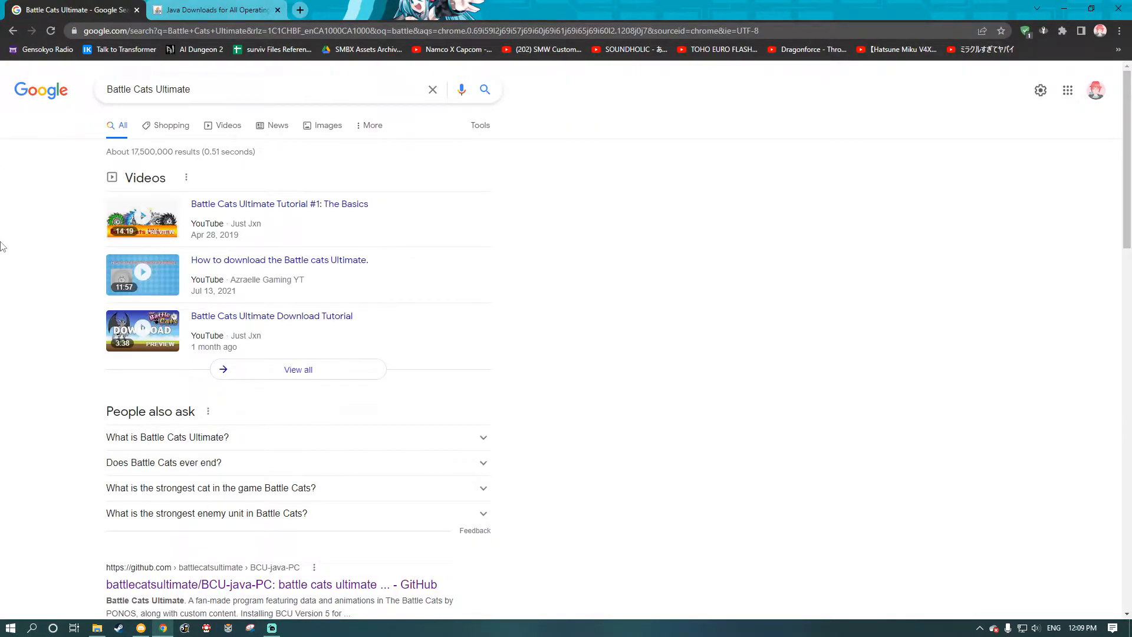
# Scroll the Battle Cats Ultimate Google results down to the BCU-java-PC GitHub result.
pyautogui.scroll(-3)
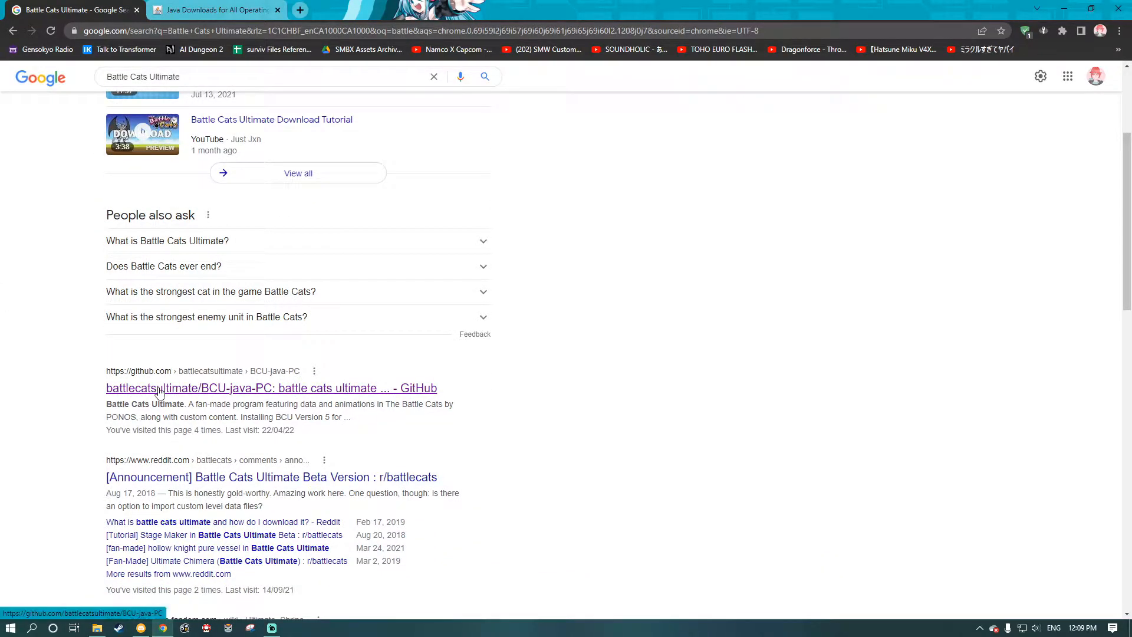
# Open the BCU-java-PC repository and read its BCU Version 5 README installation steps.
pyautogui.click(271, 388)
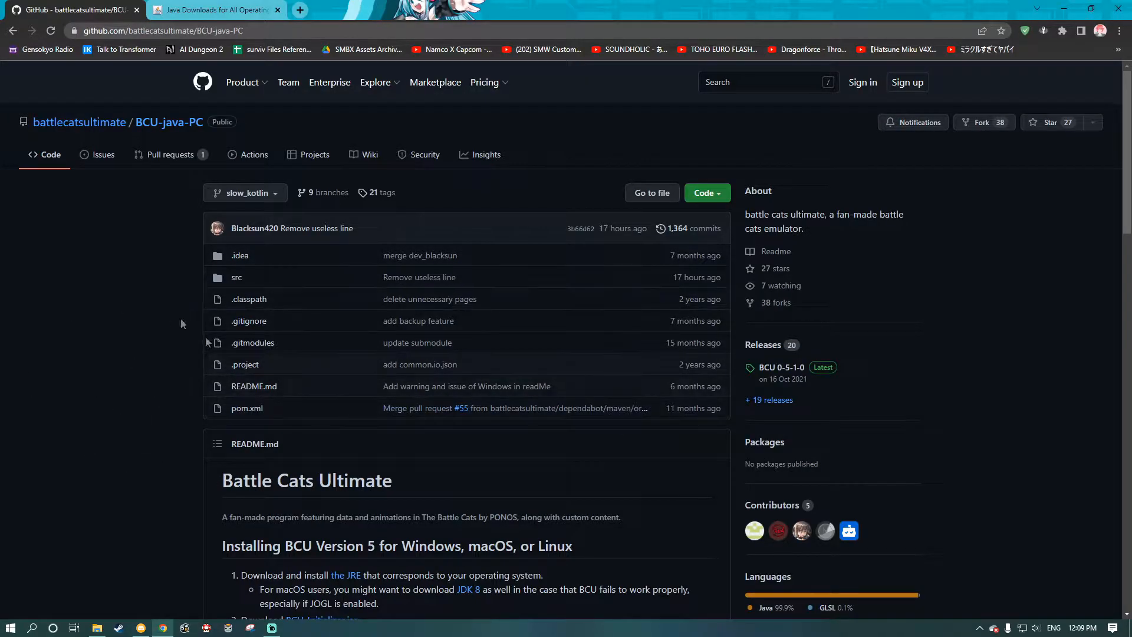
pyautogui.moveTo(160, 140)
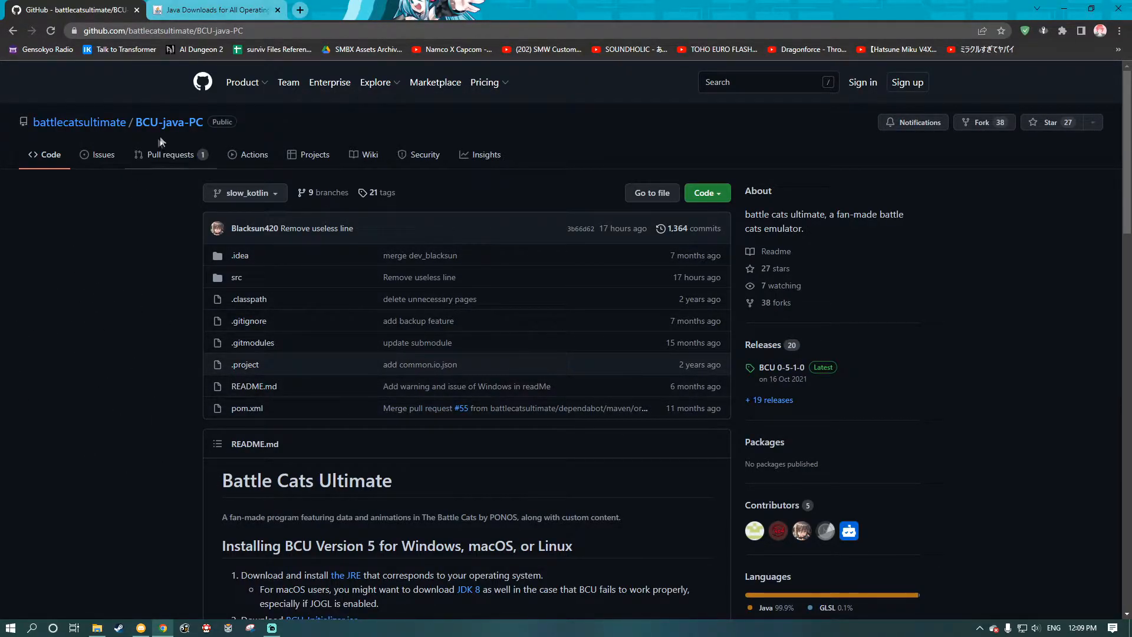
pyautogui.moveTo(154, 145)
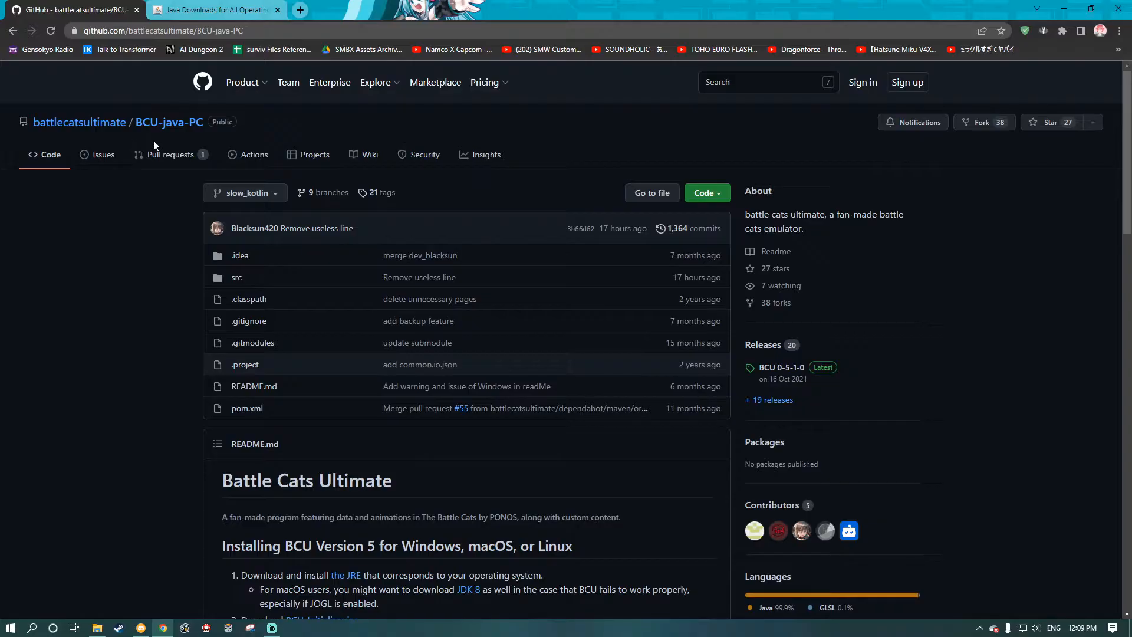
pyautogui.moveTo(189, 141)
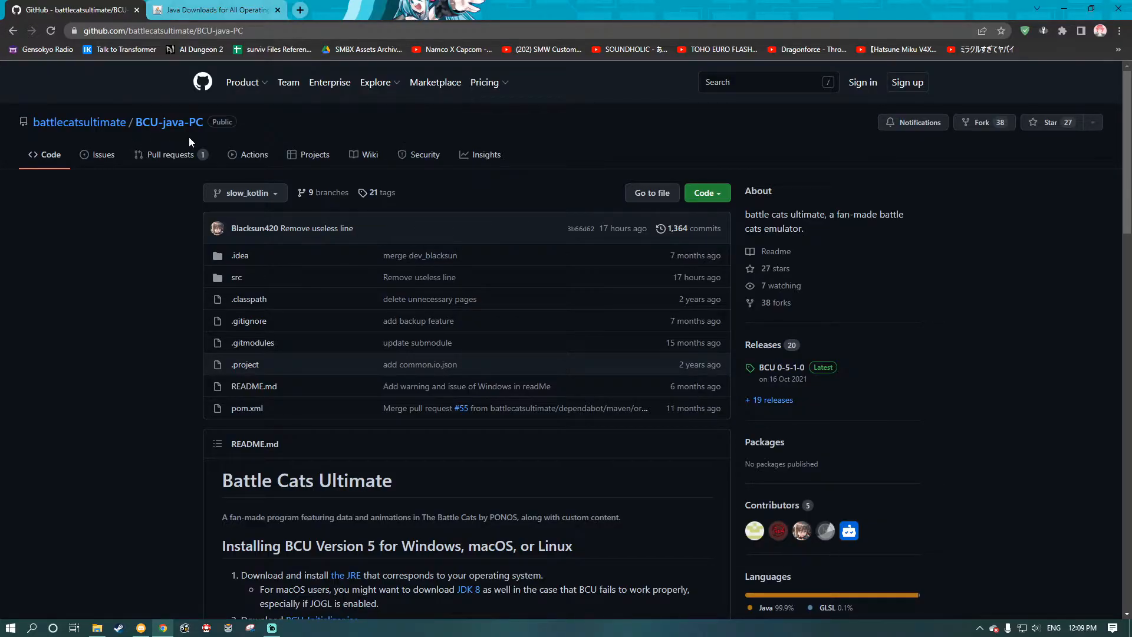
pyautogui.moveTo(92, 332)
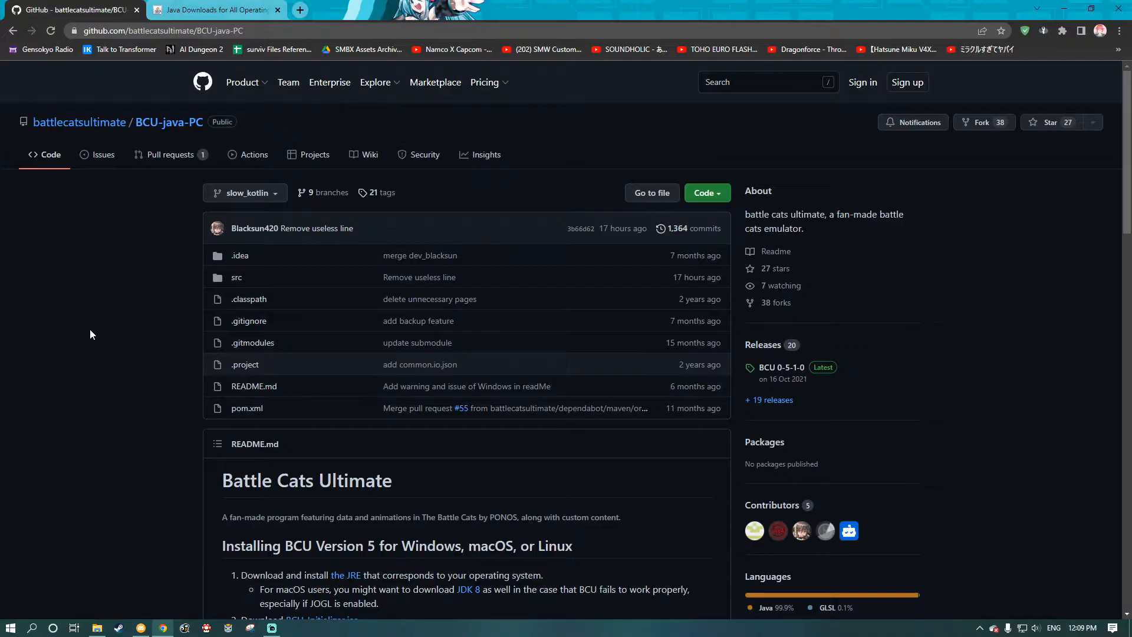
pyautogui.scroll(-3)
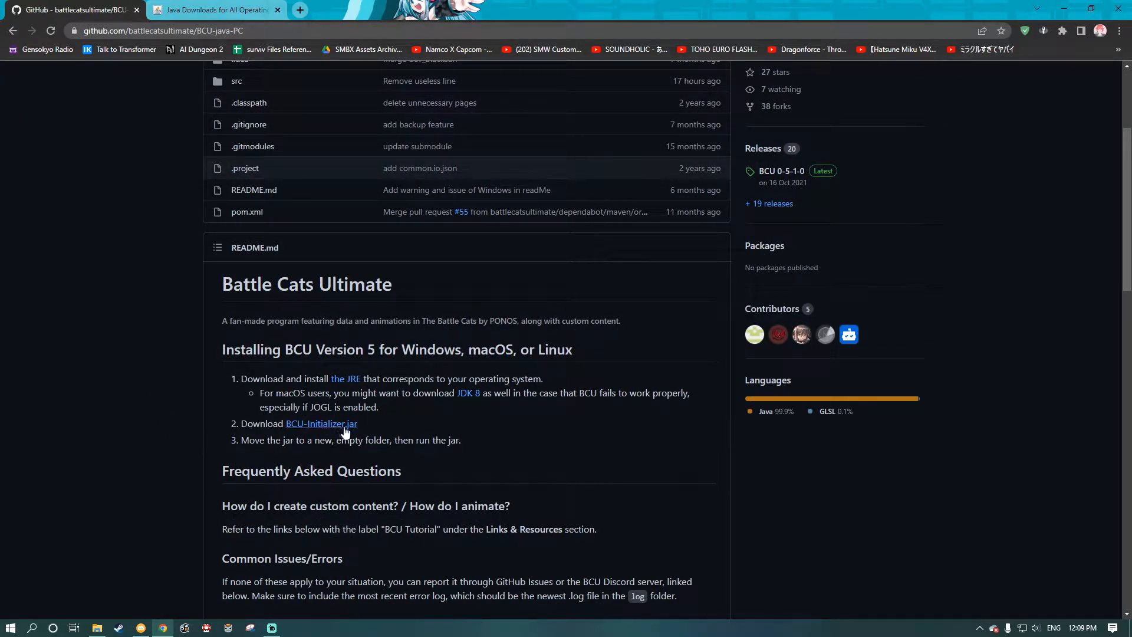
pyautogui.moveTo(321, 424)
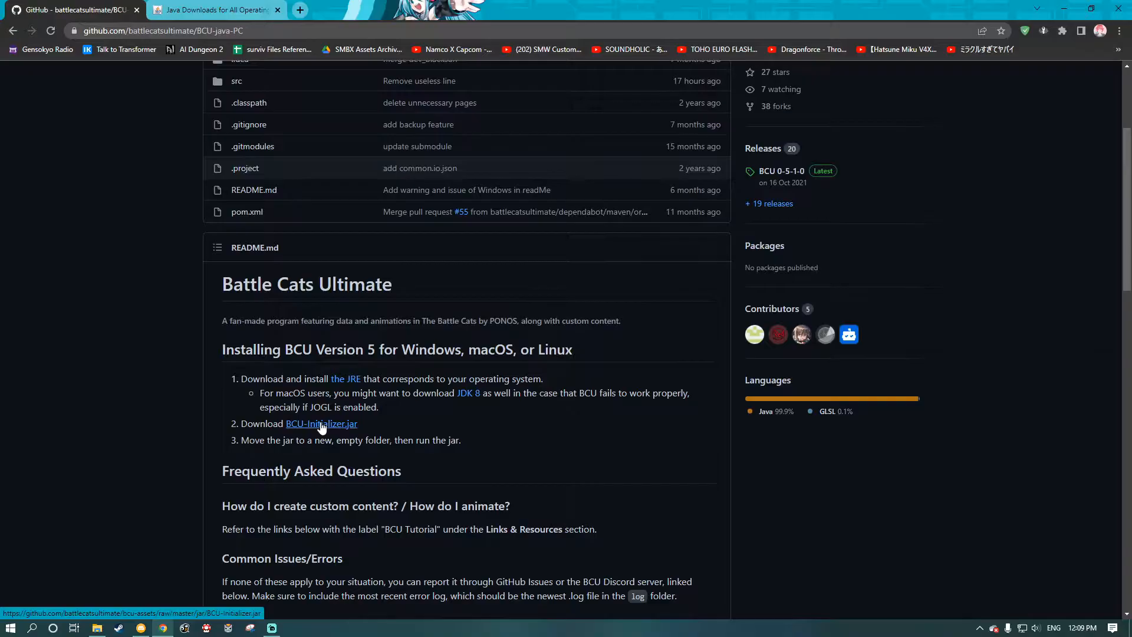
pyautogui.click(321, 424)
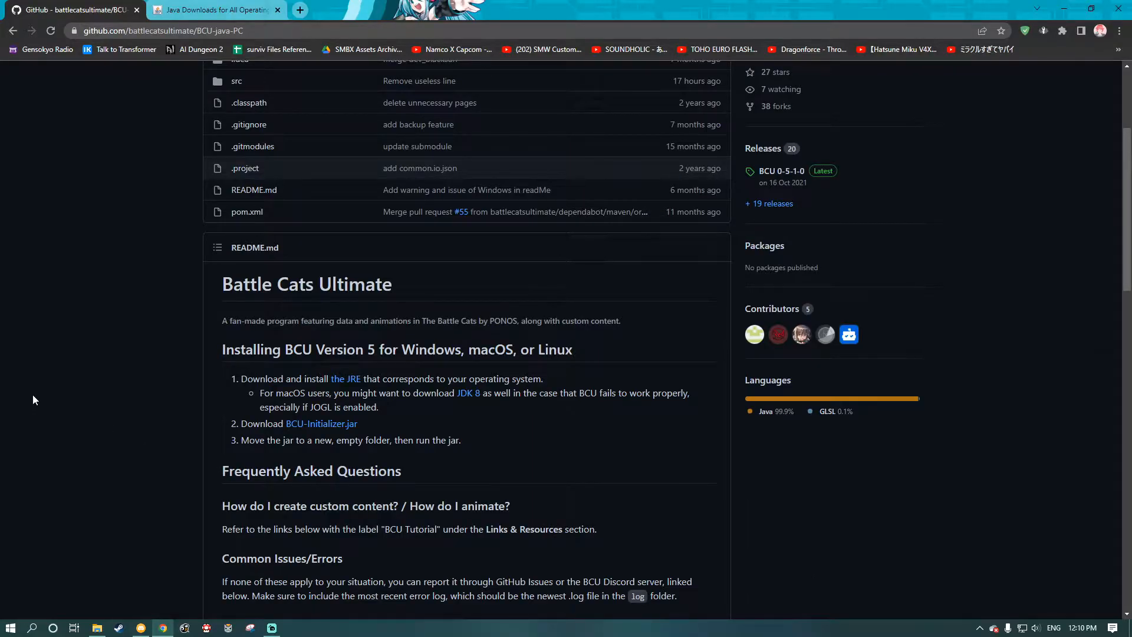
pyautogui.scroll(3)
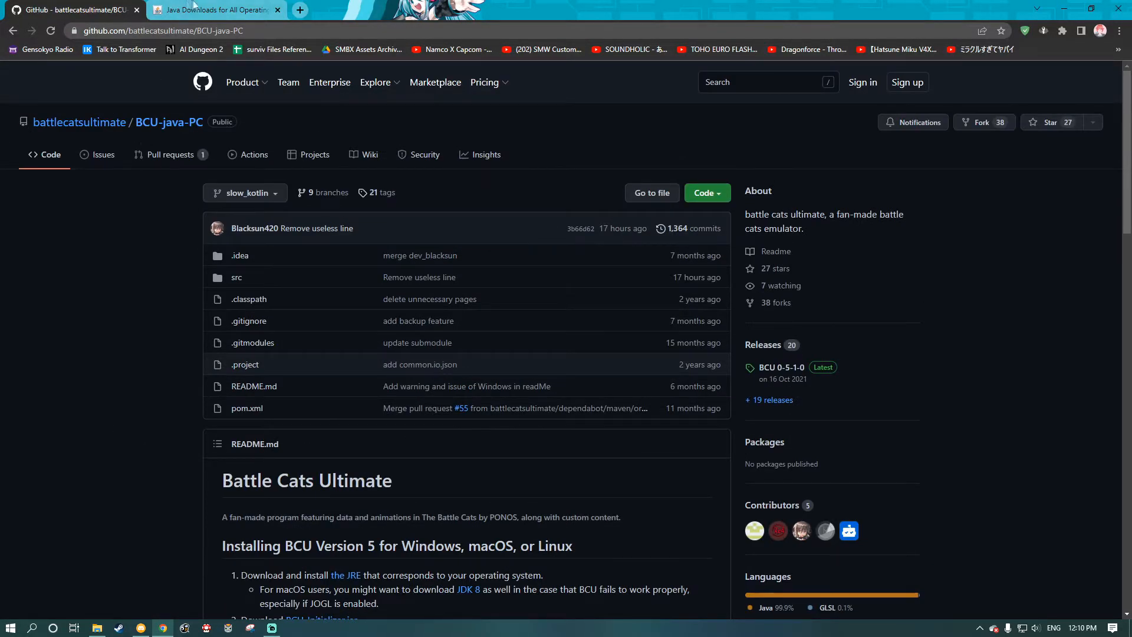
# Start the Windows Offline (64-bit) Java download, cancel it, and return to the GitHub tab.
pyautogui.click(213, 9)
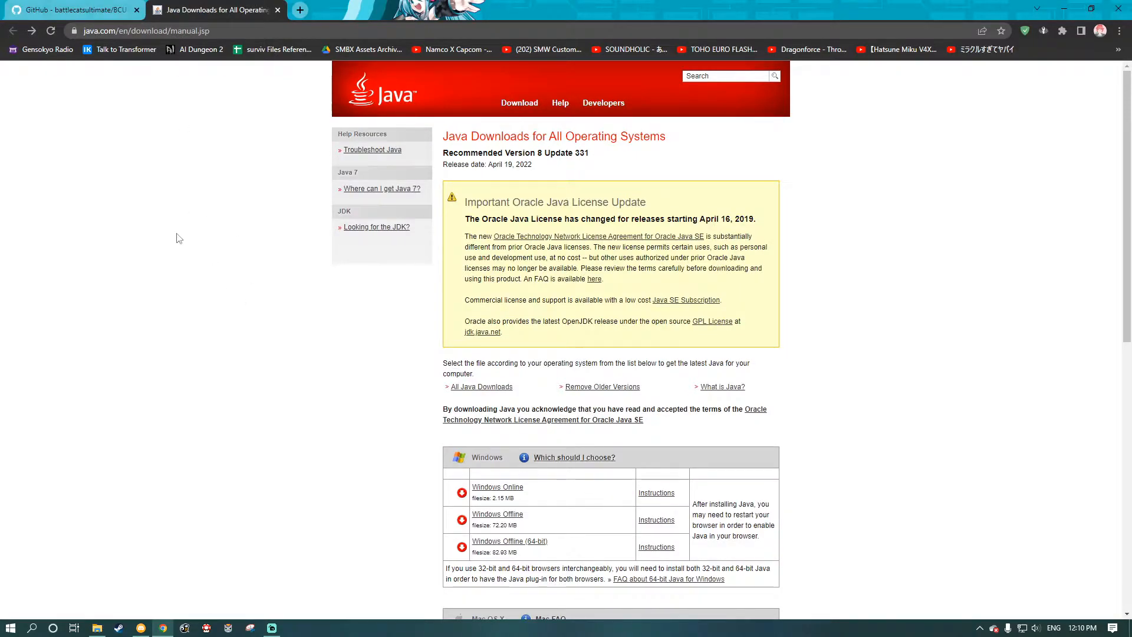
pyautogui.moveTo(106, 162)
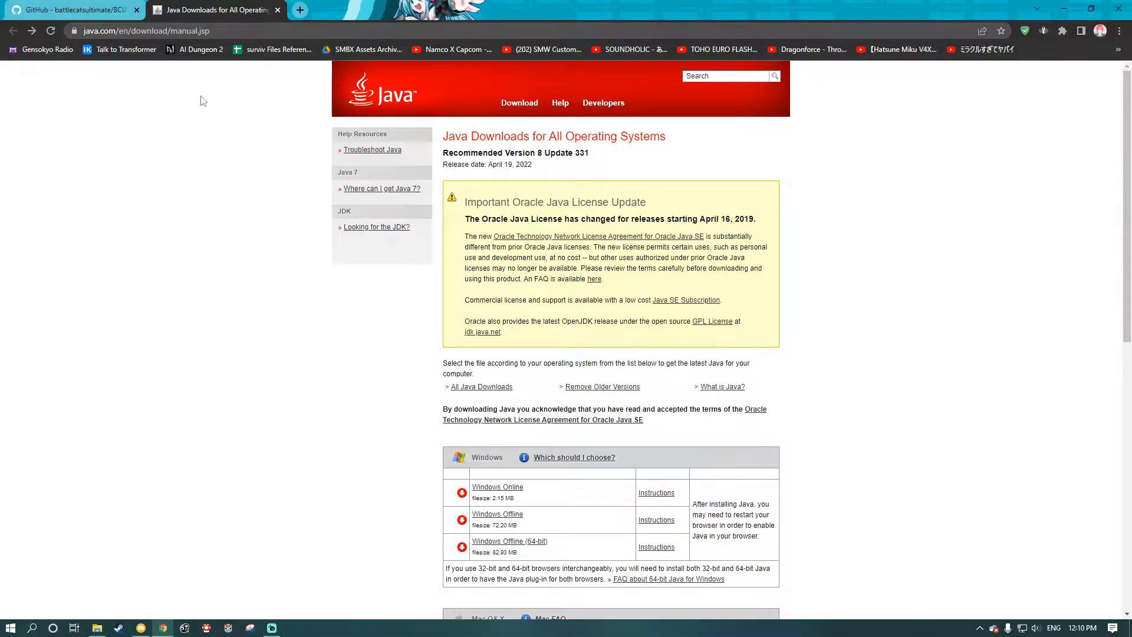
pyautogui.moveTo(298, 95)
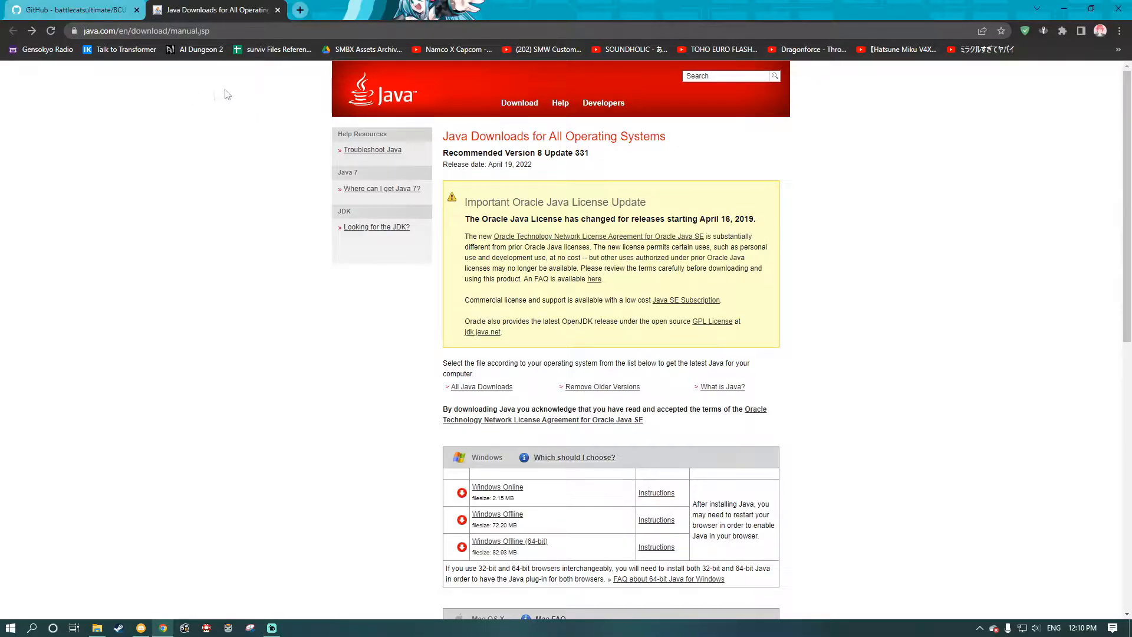
pyautogui.click(69, 10)
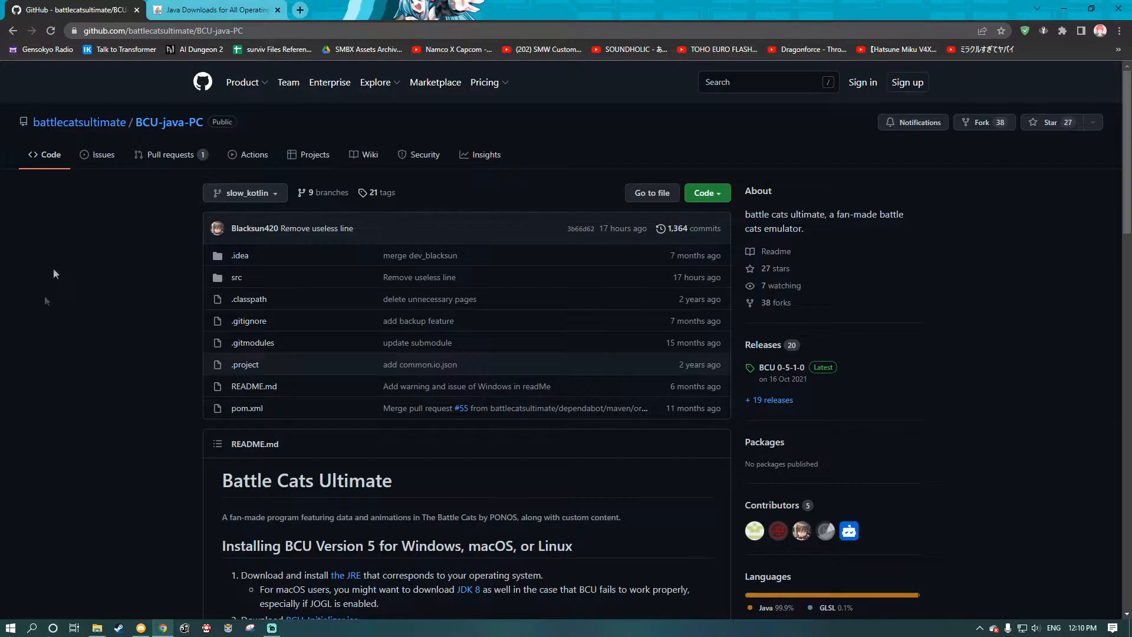
pyautogui.click(213, 10)
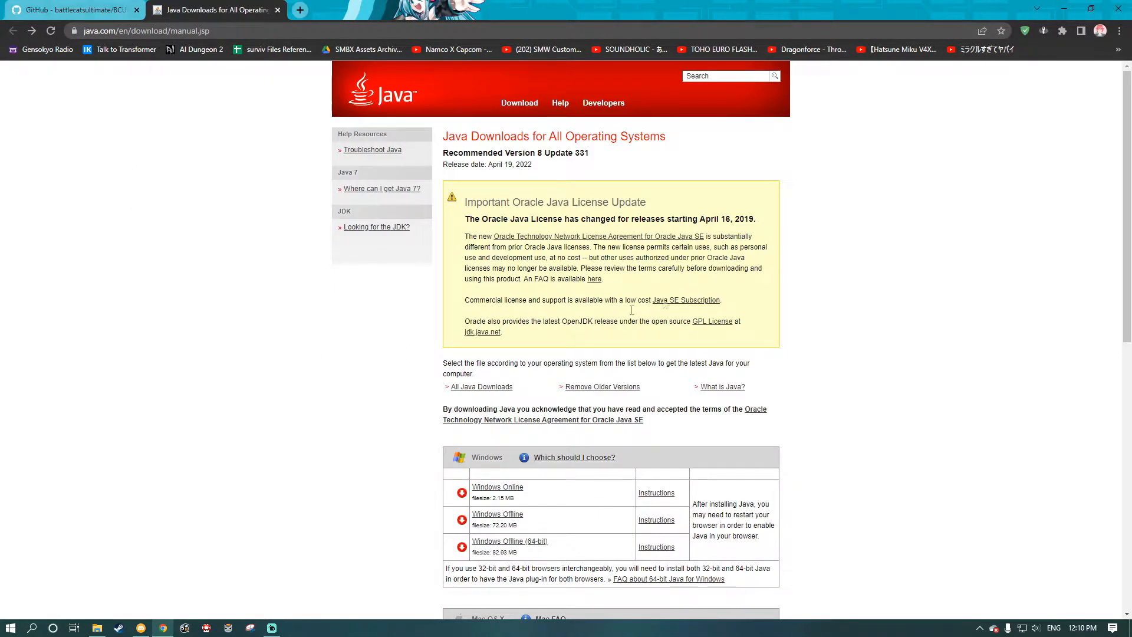
pyautogui.scroll(-3)
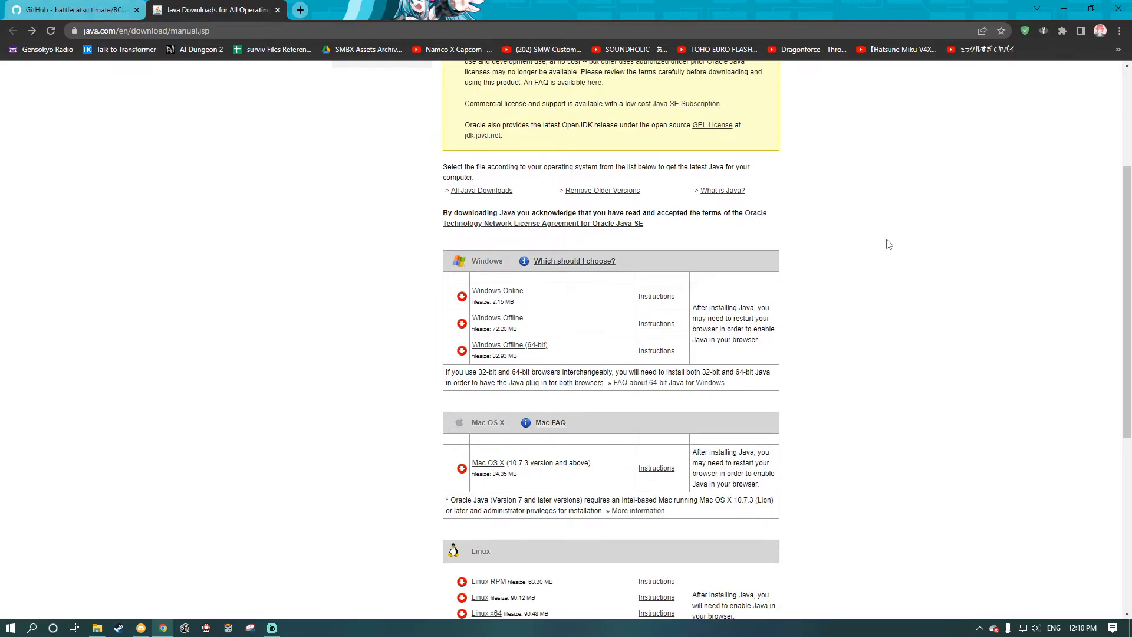
pyautogui.moveTo(496, 318)
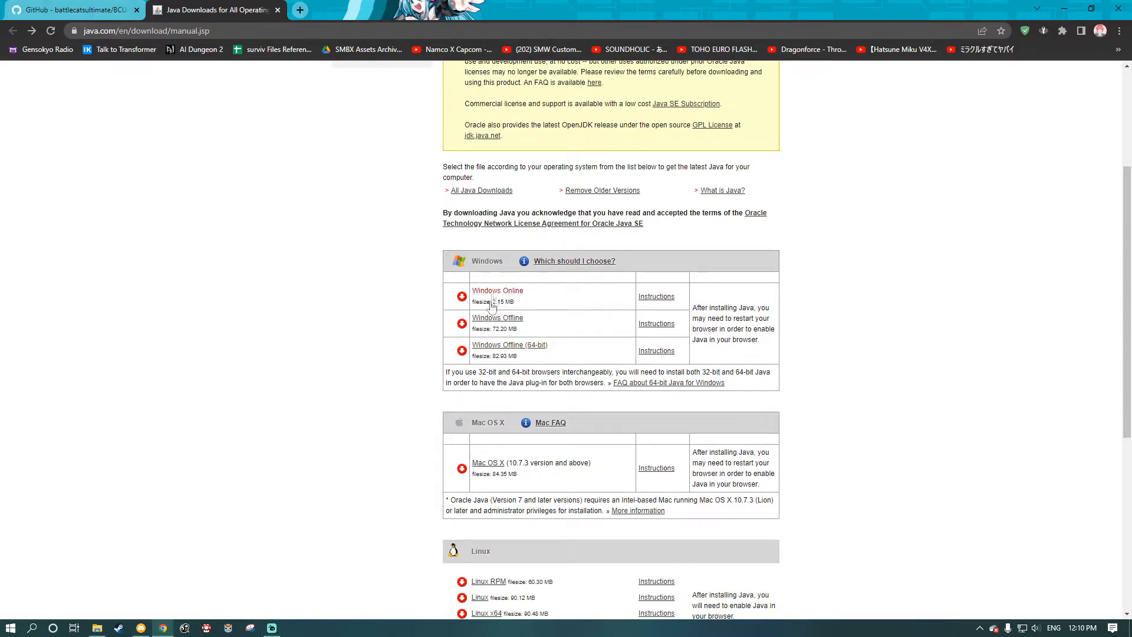
pyautogui.moveTo(495, 454)
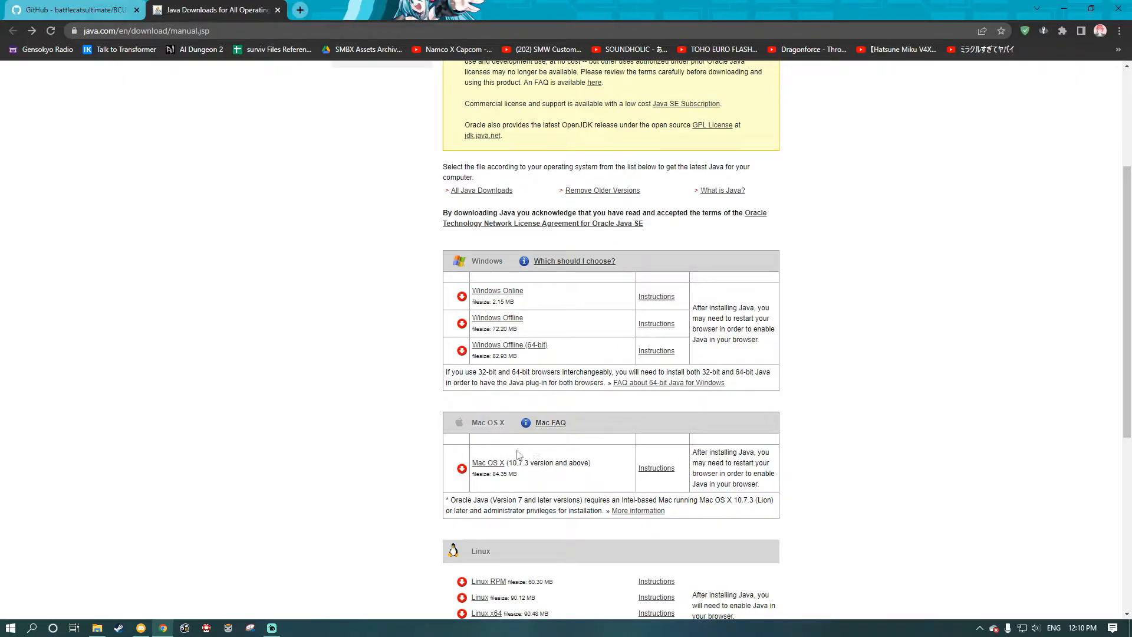
pyautogui.moveTo(544, 453)
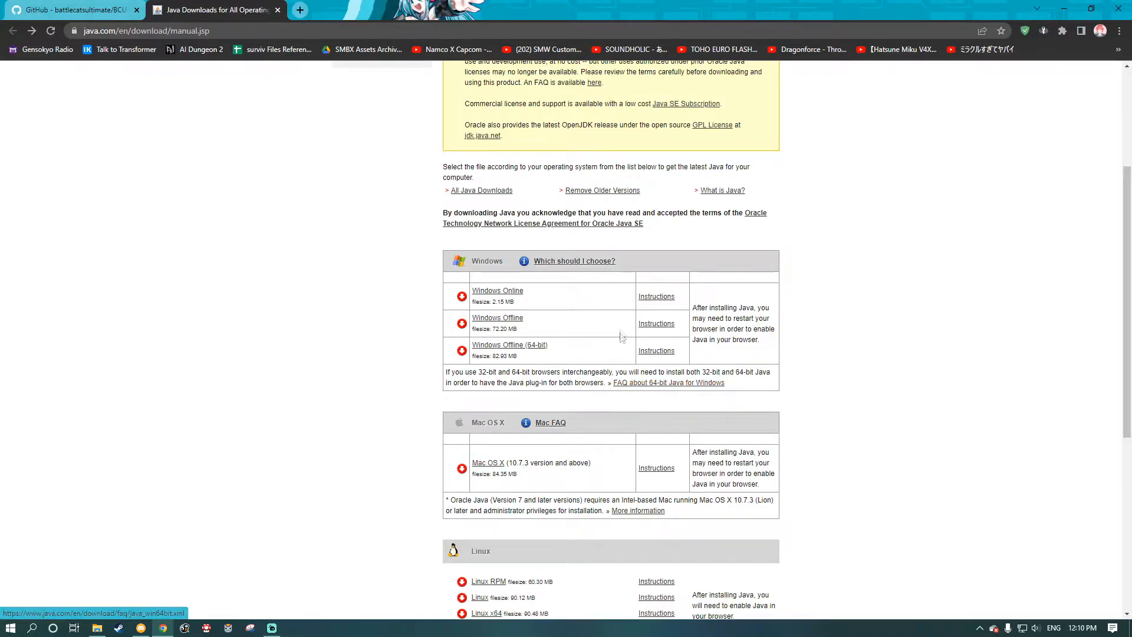
pyautogui.moveTo(609, 326)
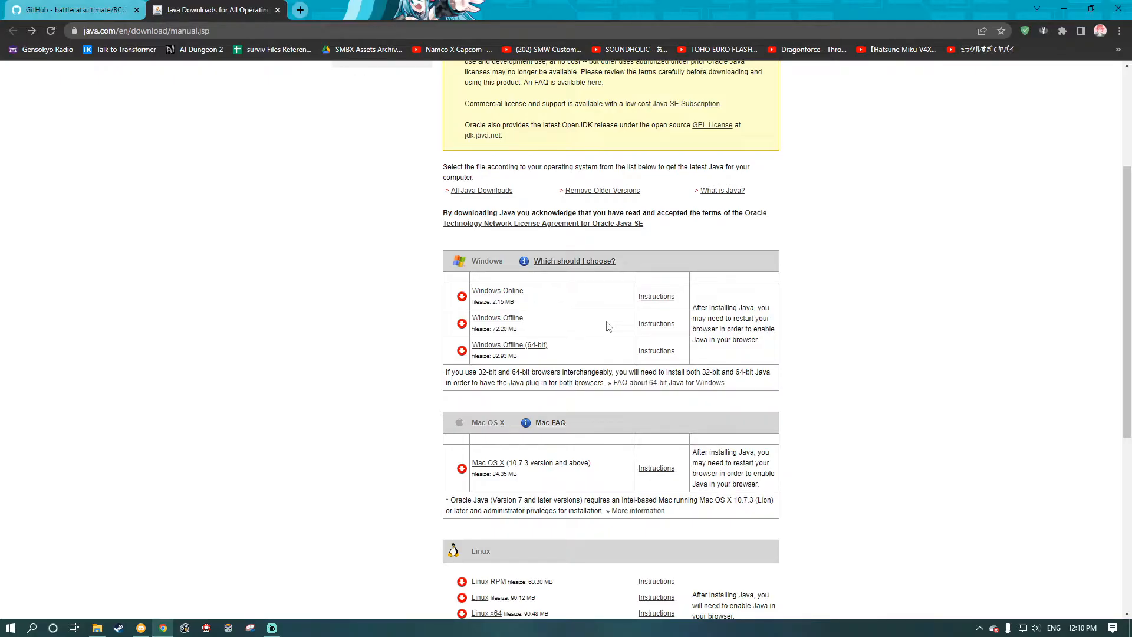
pyautogui.moveTo(510, 345)
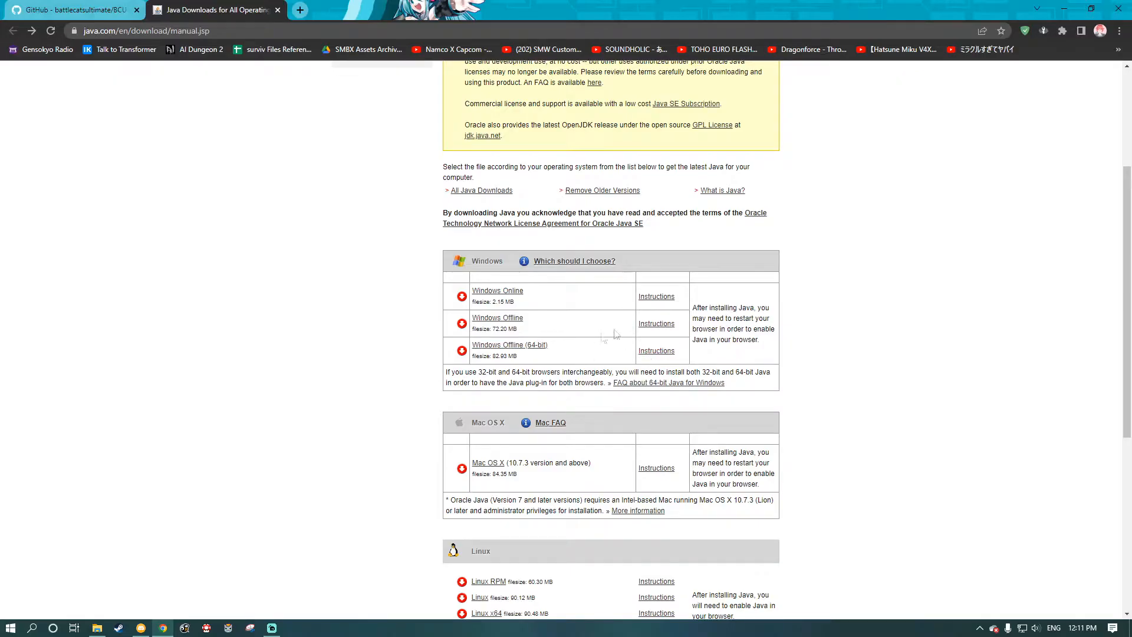
pyautogui.moveTo(509, 344)
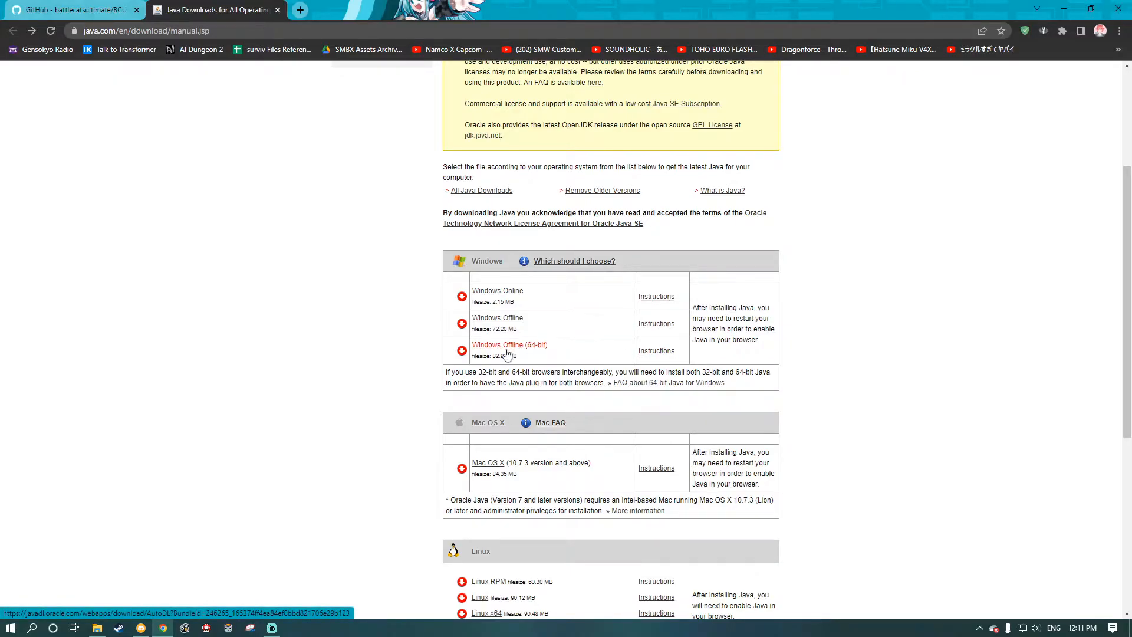
pyautogui.moveTo(350, 373)
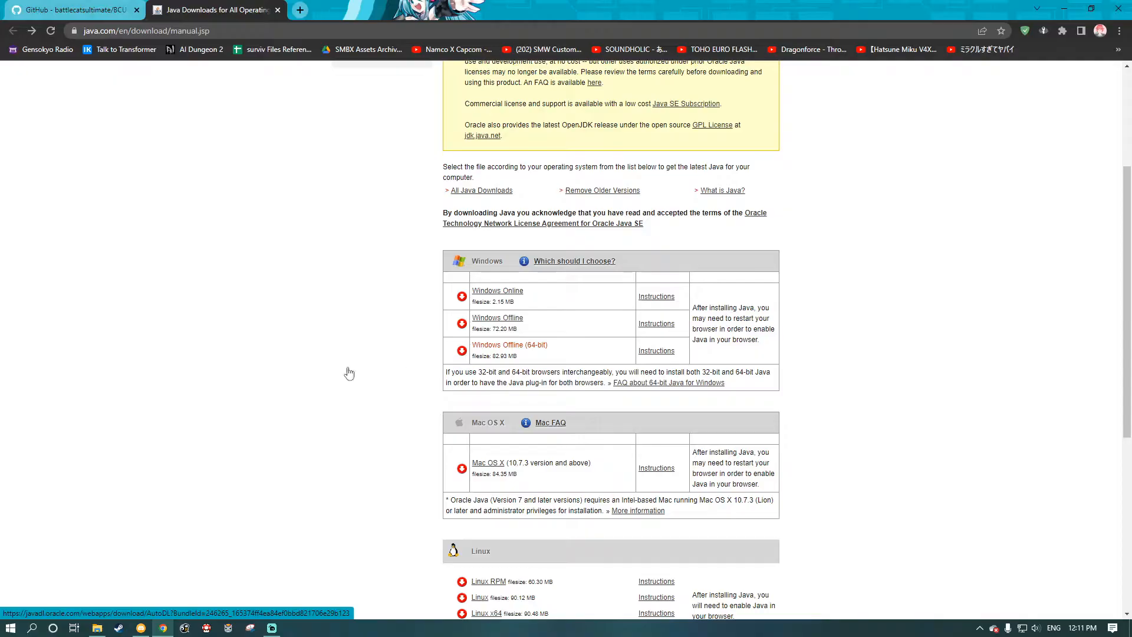
pyautogui.click(509, 345)
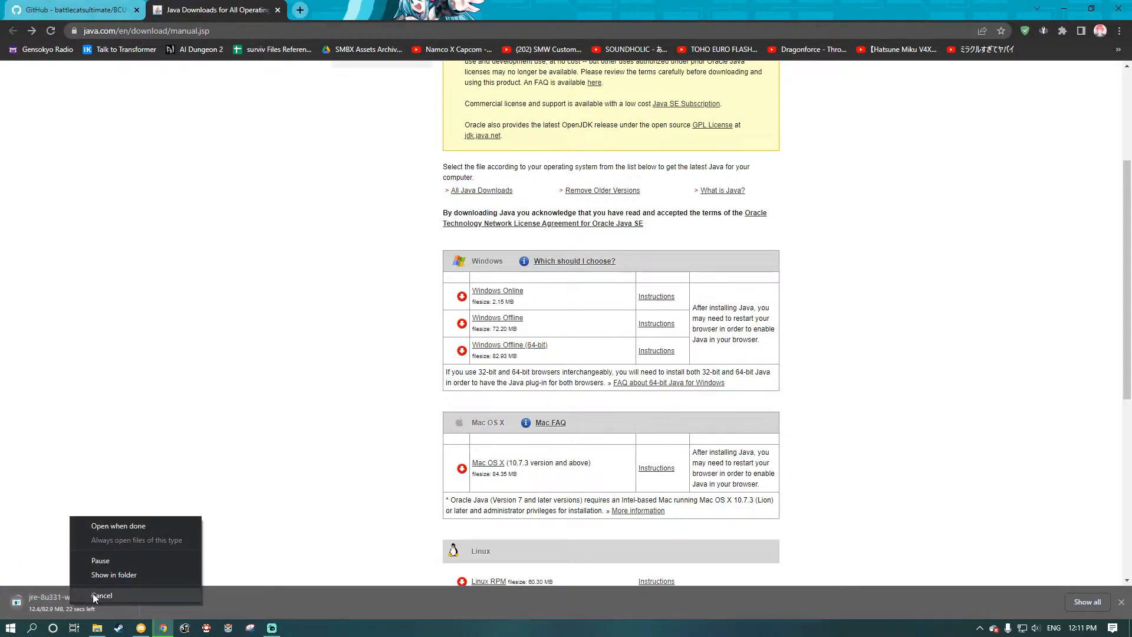
pyautogui.click(102, 595)
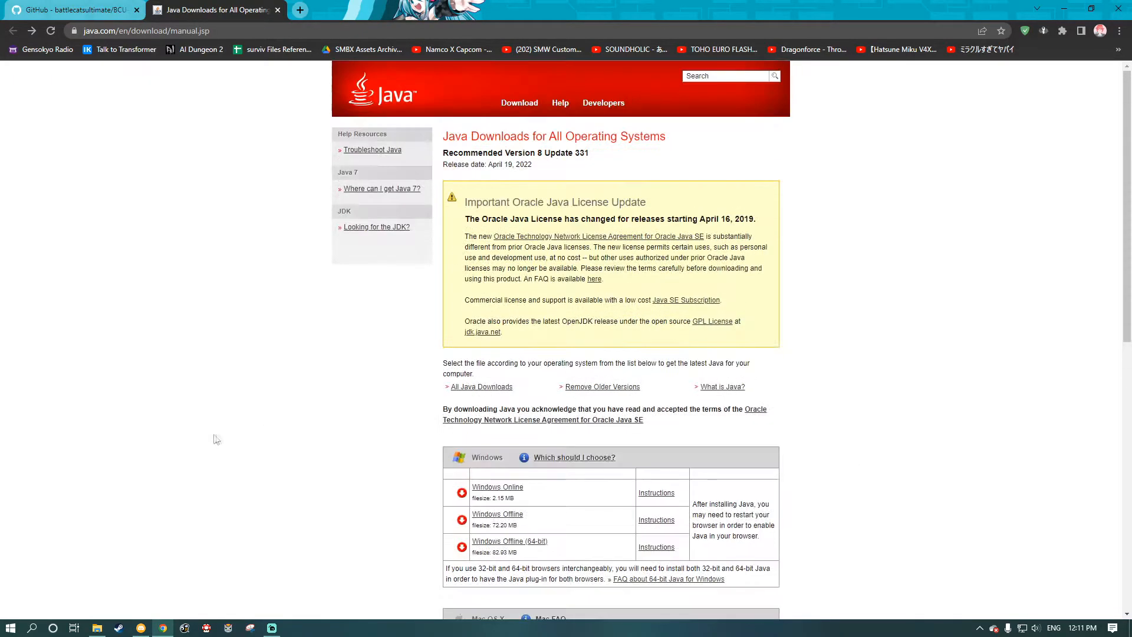
pyautogui.click(72, 9)
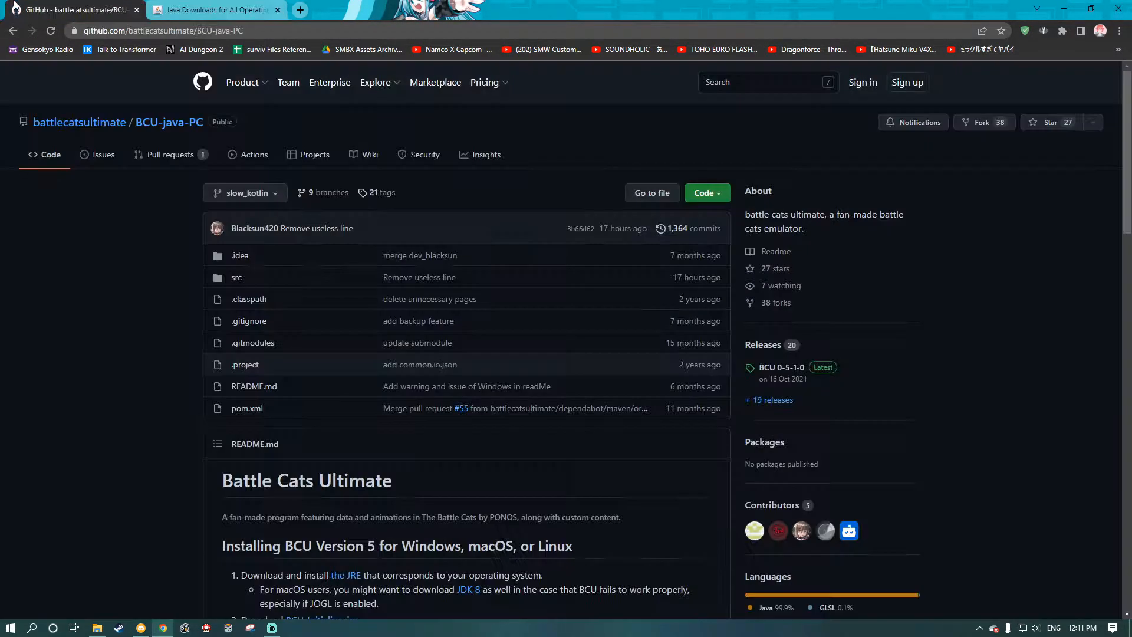
pyautogui.scroll(-3)
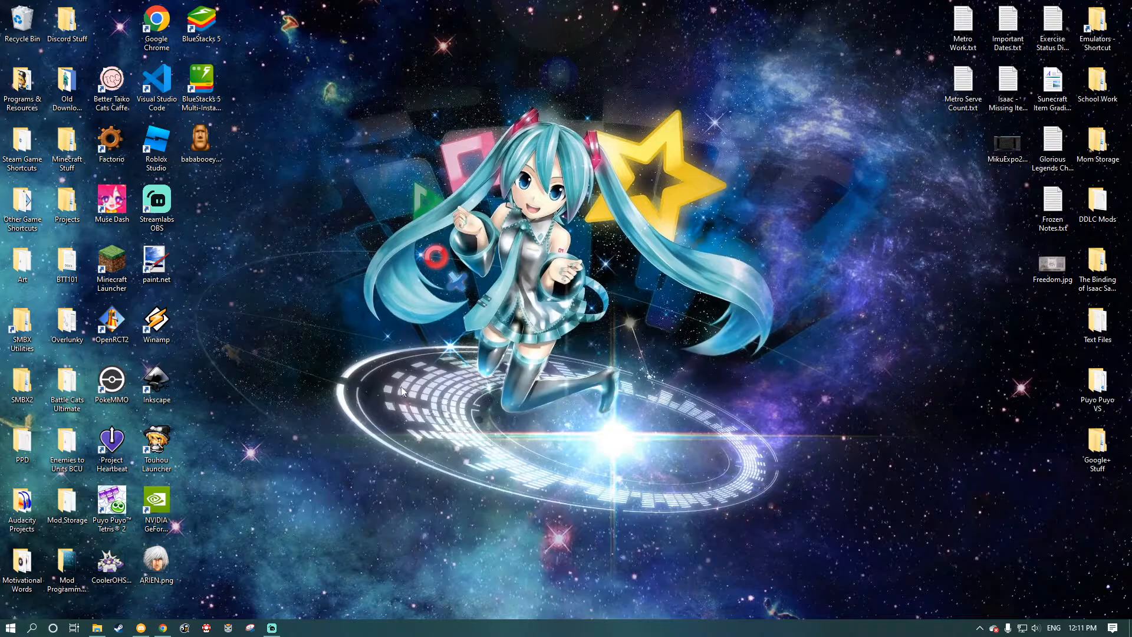
pyautogui.moveTo(381, 382)
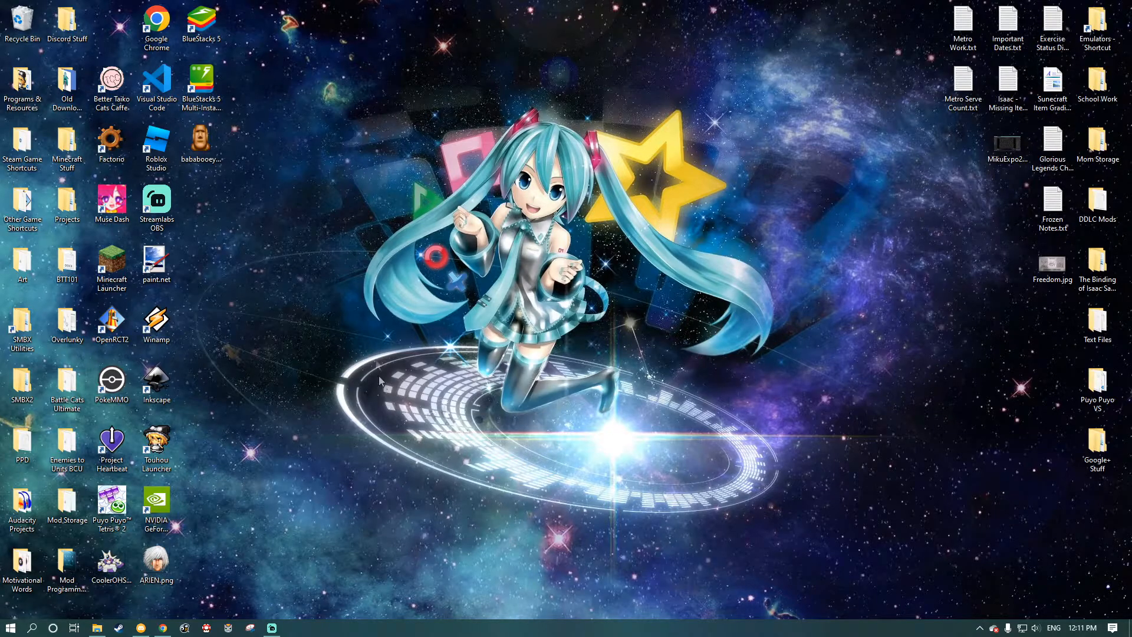
# Begin creating the new Tutorial BCU folder from the desktop context menu.
pyautogui.rightClick(380, 380)
pyautogui.write('Tutorial BCU')
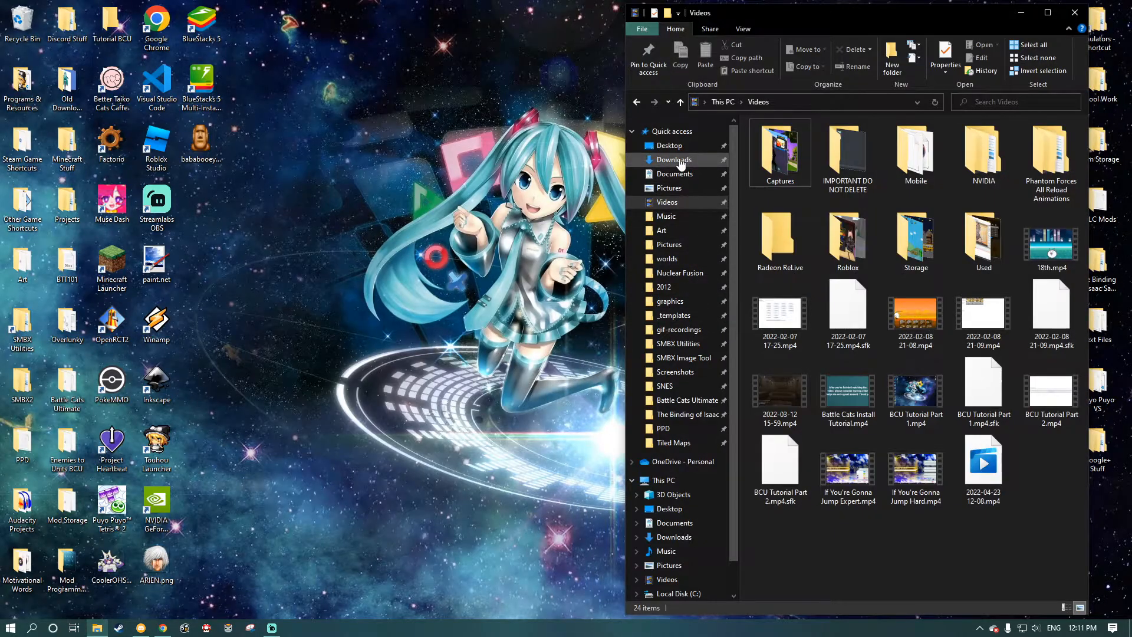
# Check BCU-Initializer.jar in the Downloads folder, then close File Explorer.
pyautogui.click(672, 160)
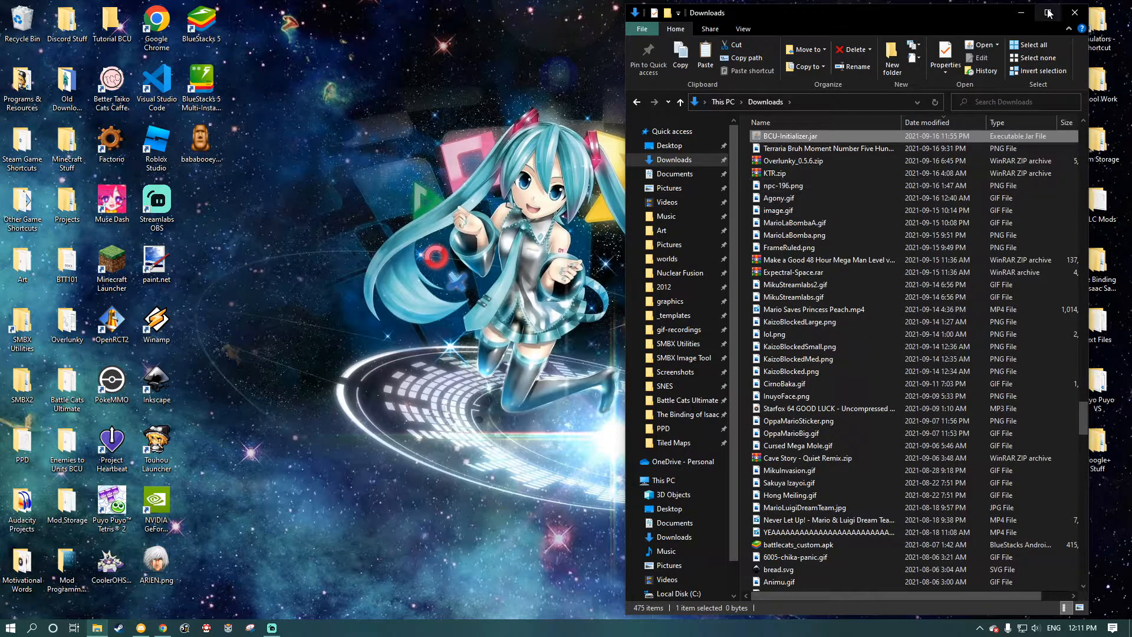
pyautogui.click(1048, 13)
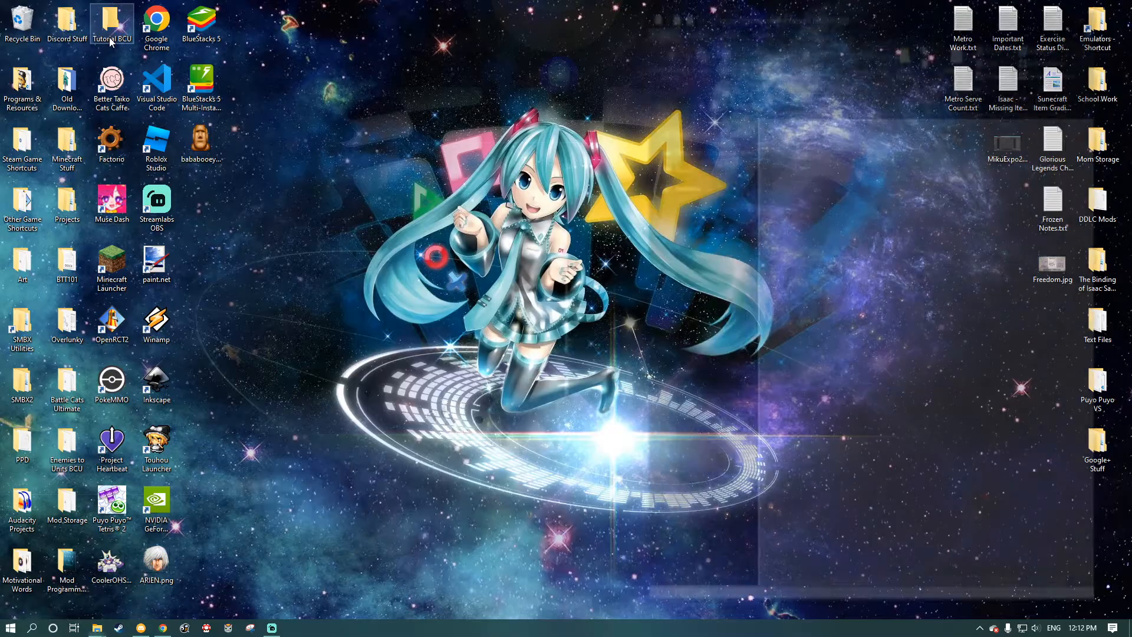
# Keep Java as the .jar app, run the Tutorial BCU initializer, and dismiss the corrupt-file error.
pyautogui.doubleClick(112, 22)
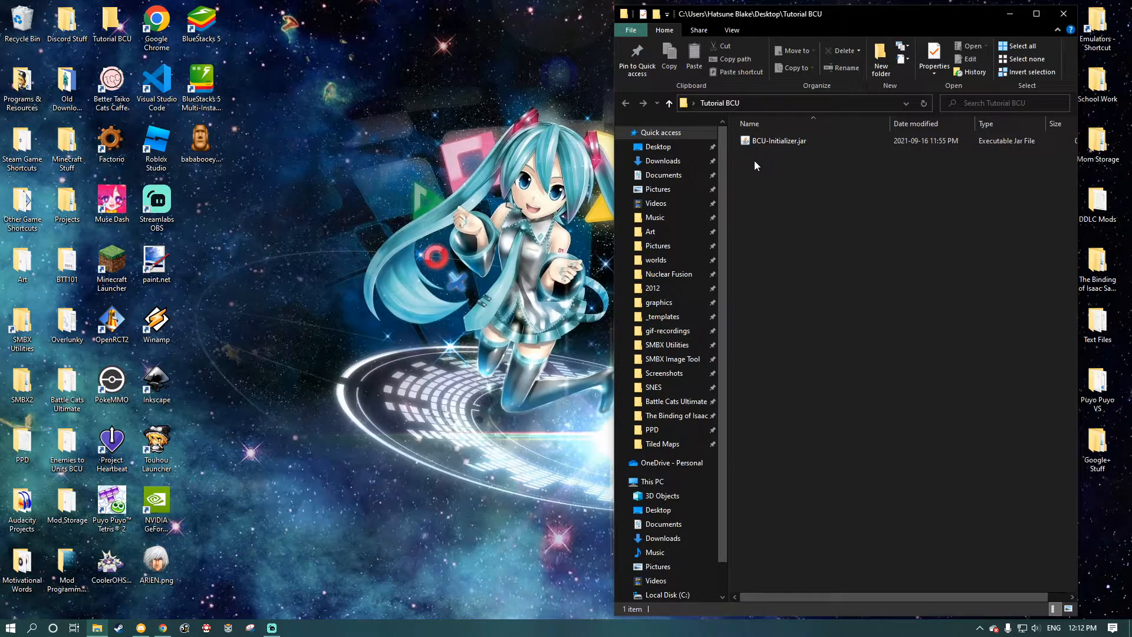
pyautogui.moveTo(789, 157)
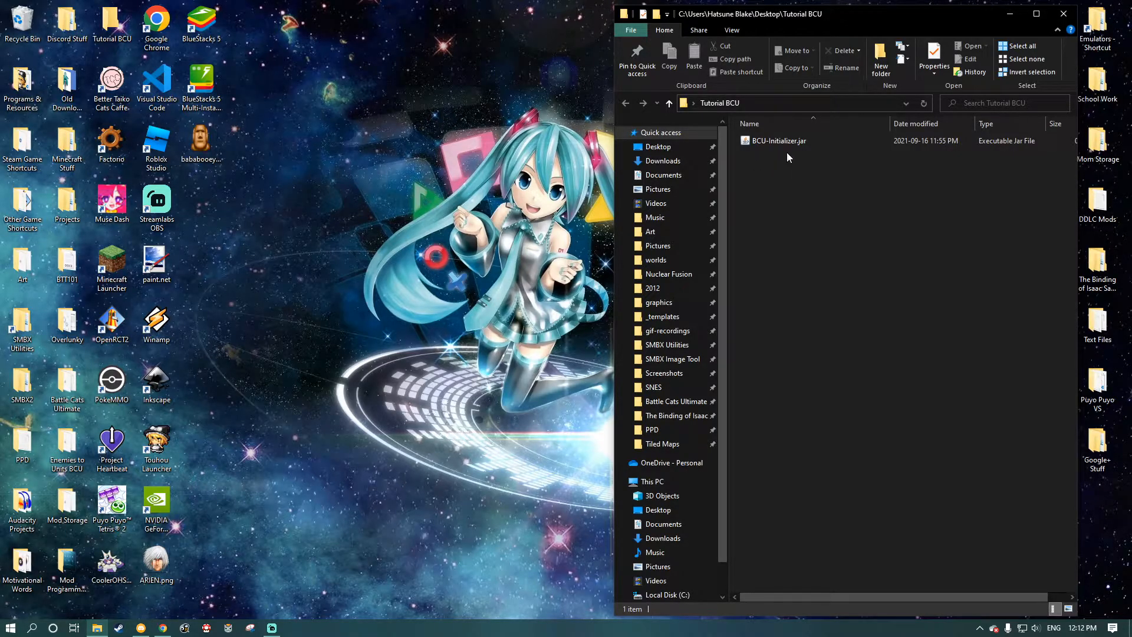
pyautogui.moveTo(794, 158)
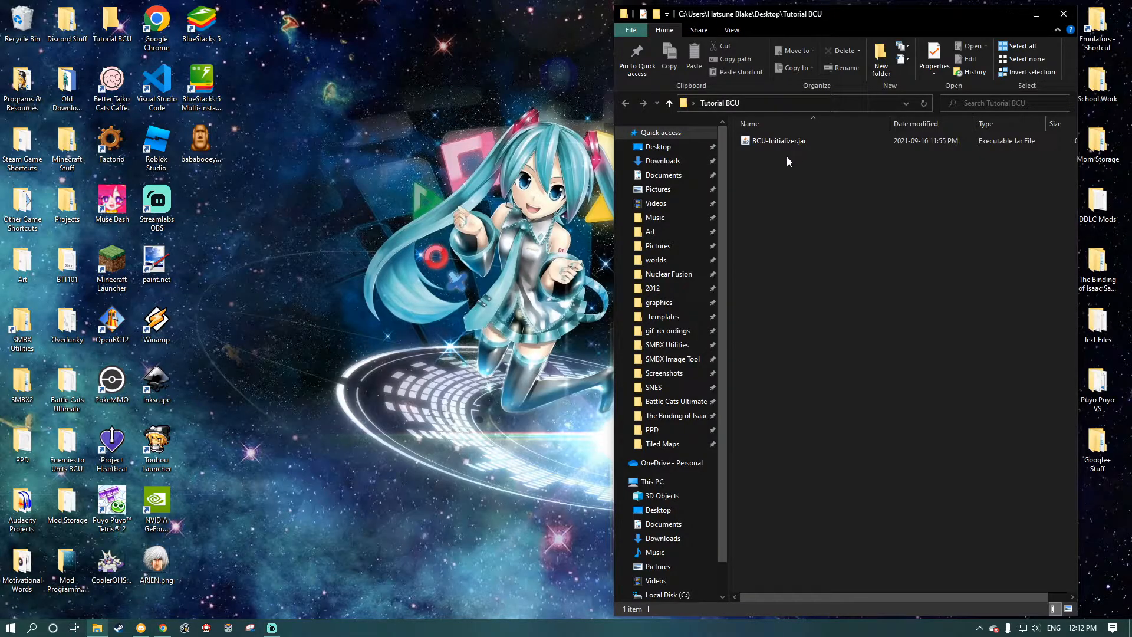
pyautogui.rightClick(778, 141)
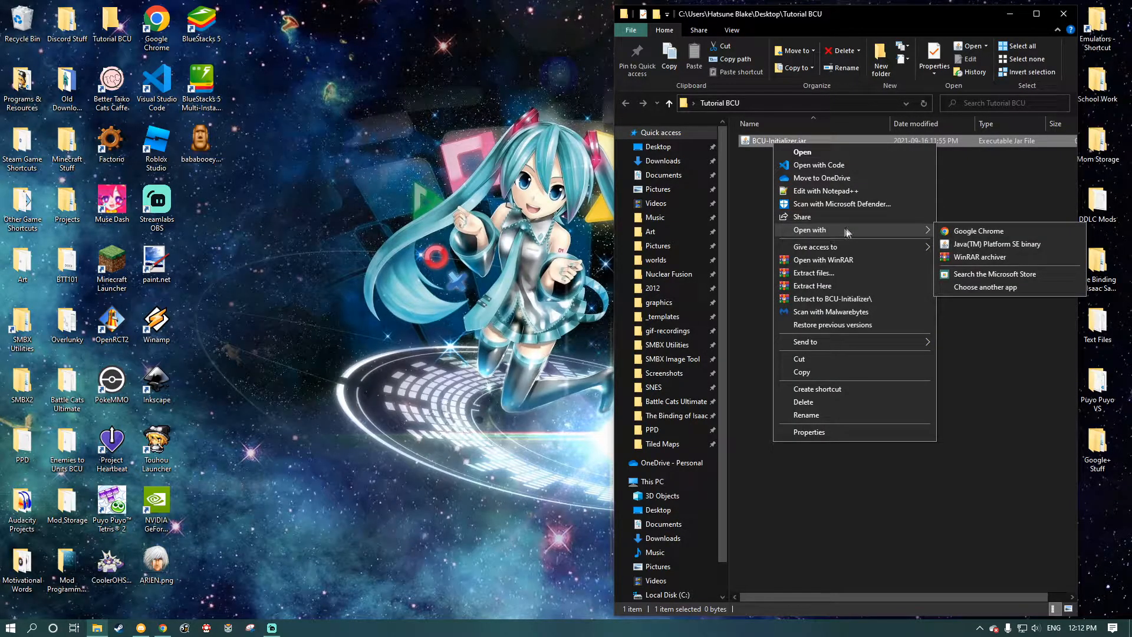
pyautogui.moveTo(998, 244)
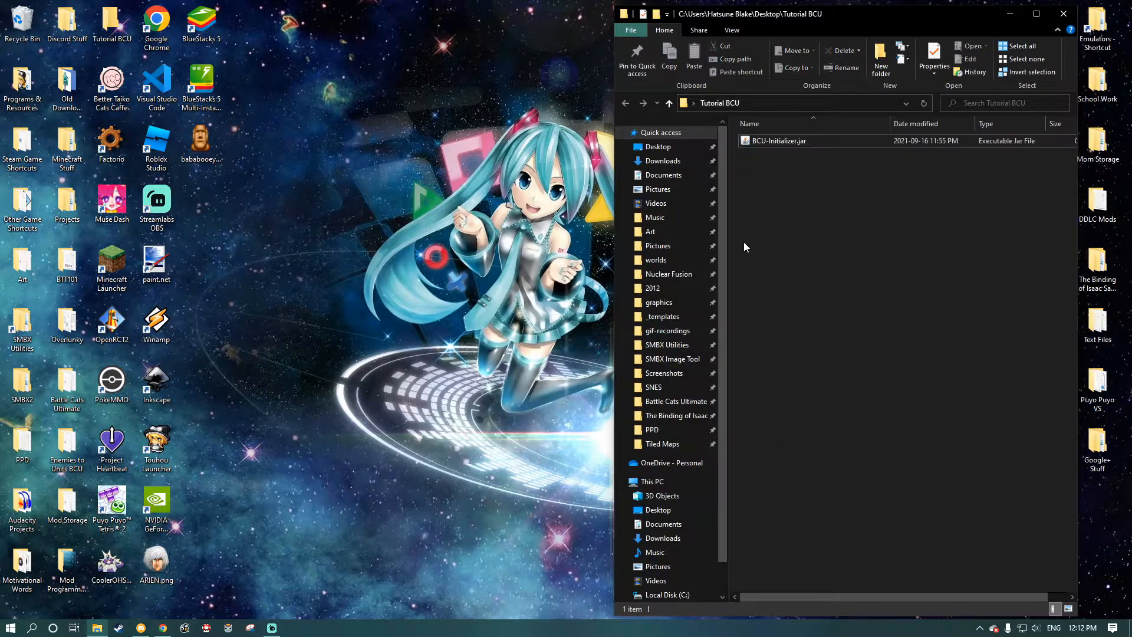
pyautogui.moveTo(795, 240)
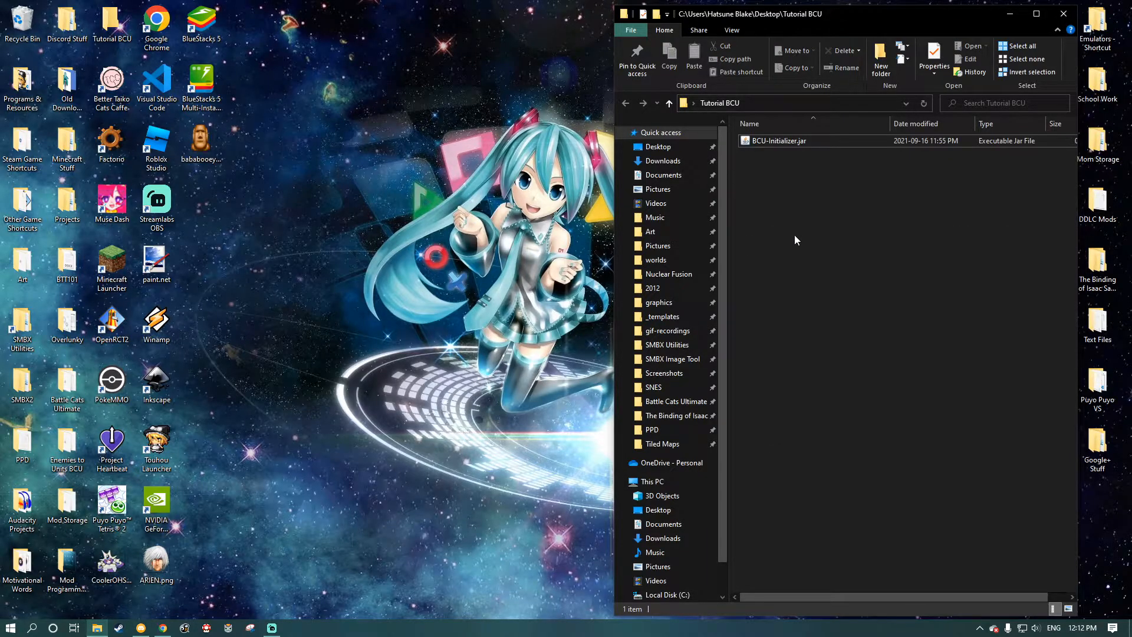
pyautogui.moveTo(792, 242)
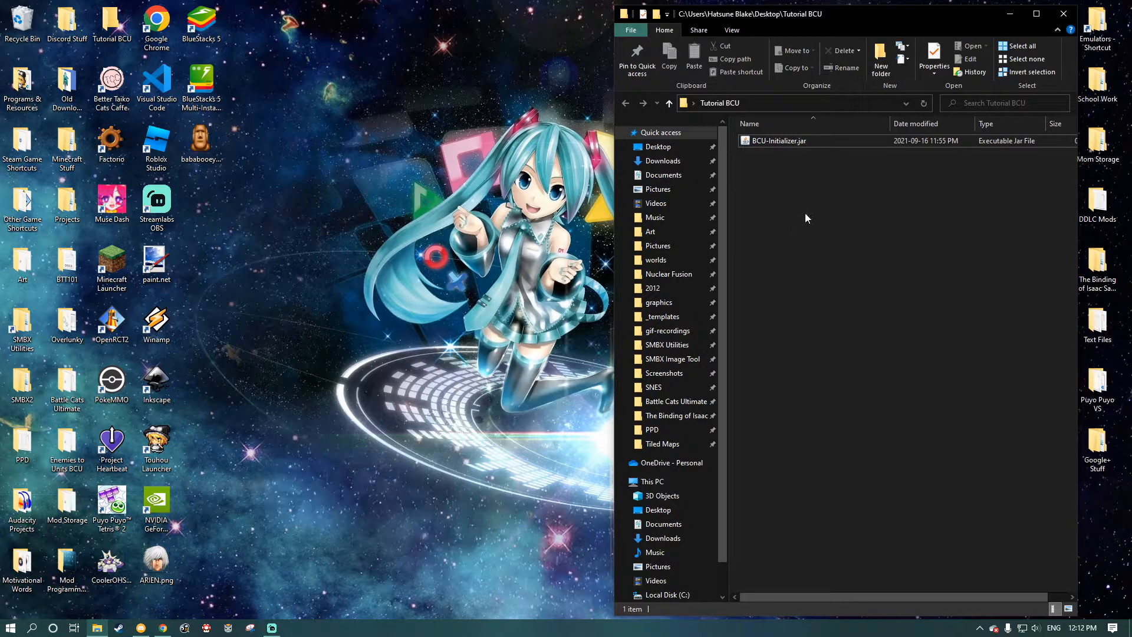
pyautogui.moveTo(811, 178)
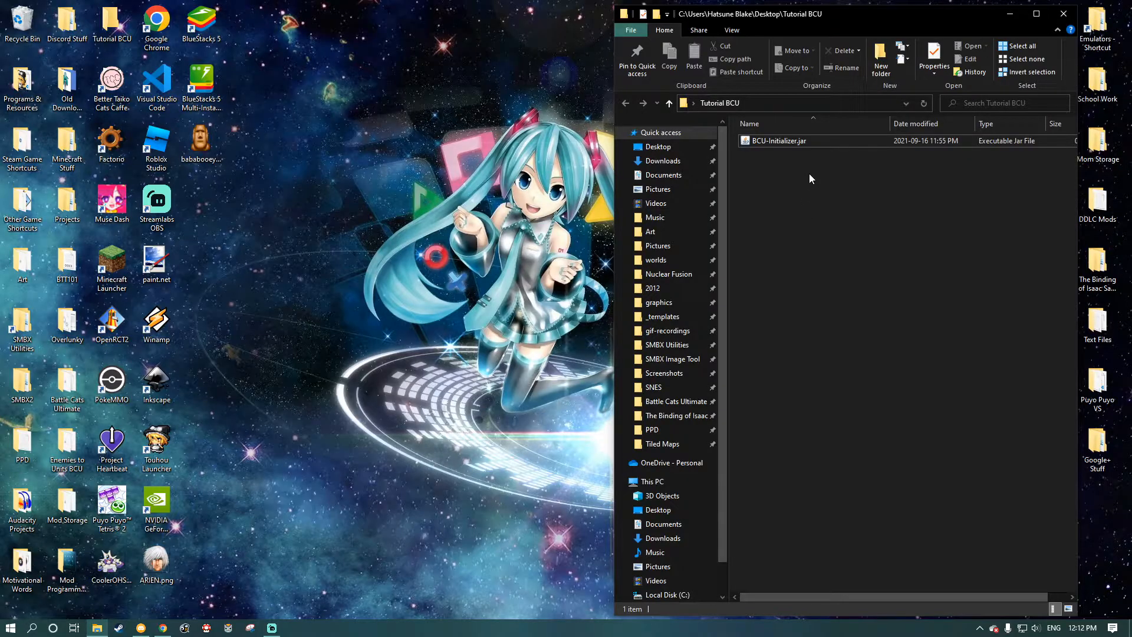
pyautogui.rightClick(779, 141)
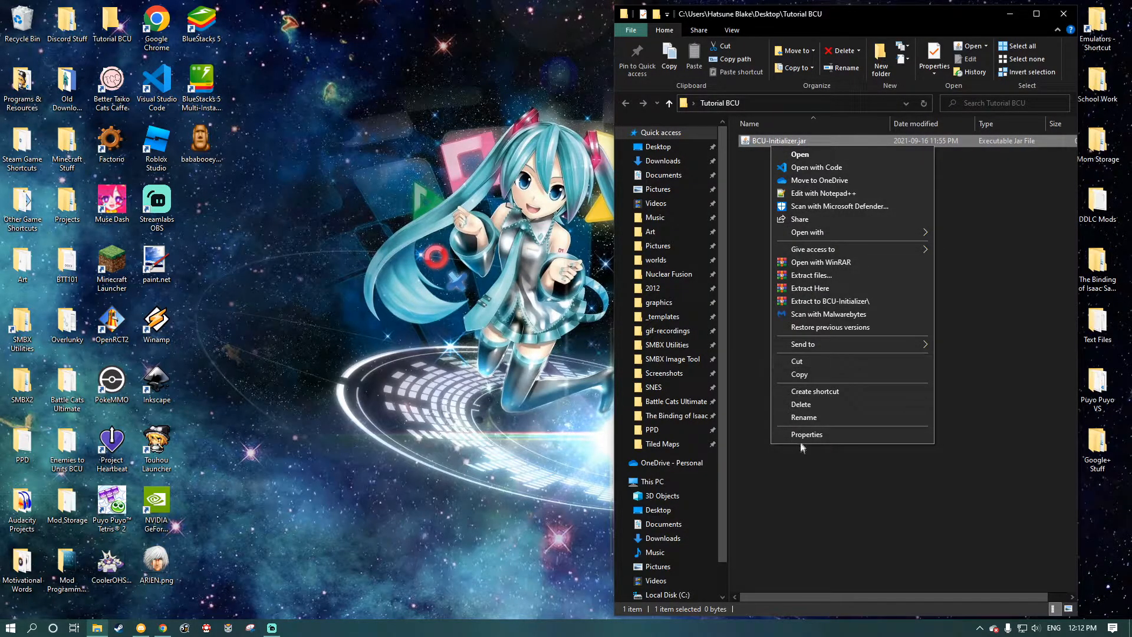
pyautogui.click(806, 434)
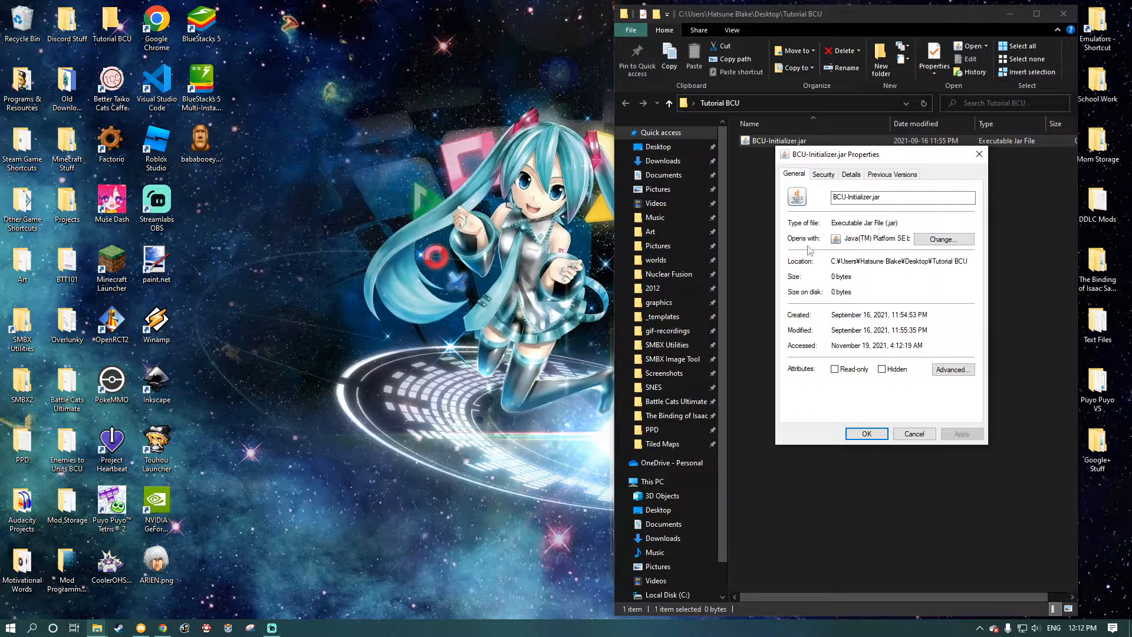
pyautogui.click(943, 239)
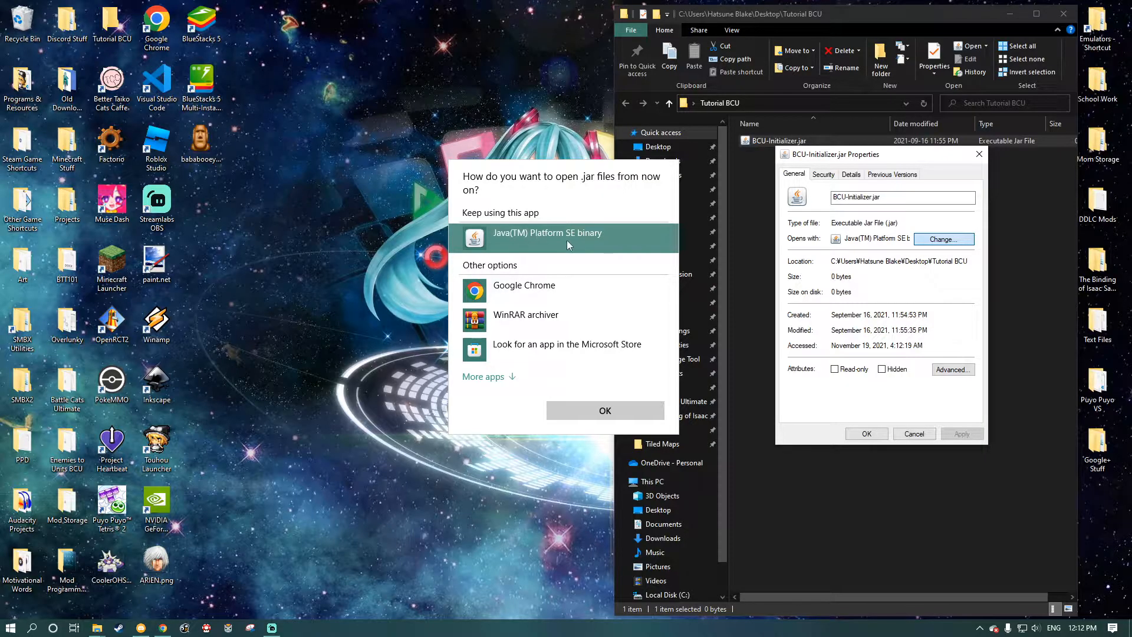
pyautogui.click(604, 411)
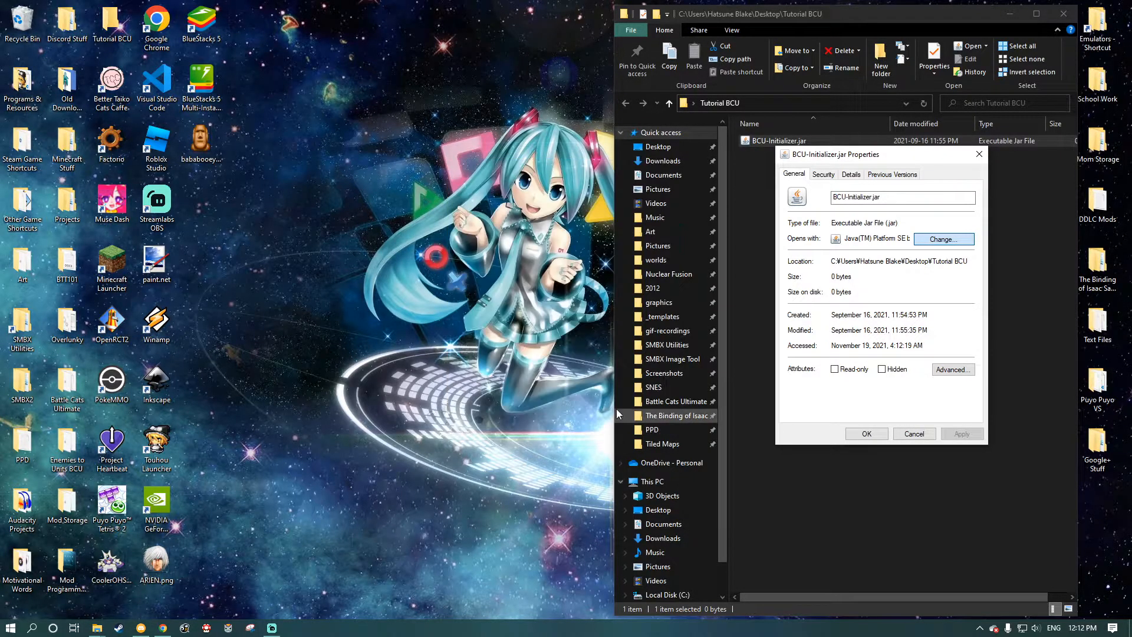
pyautogui.click(913, 433)
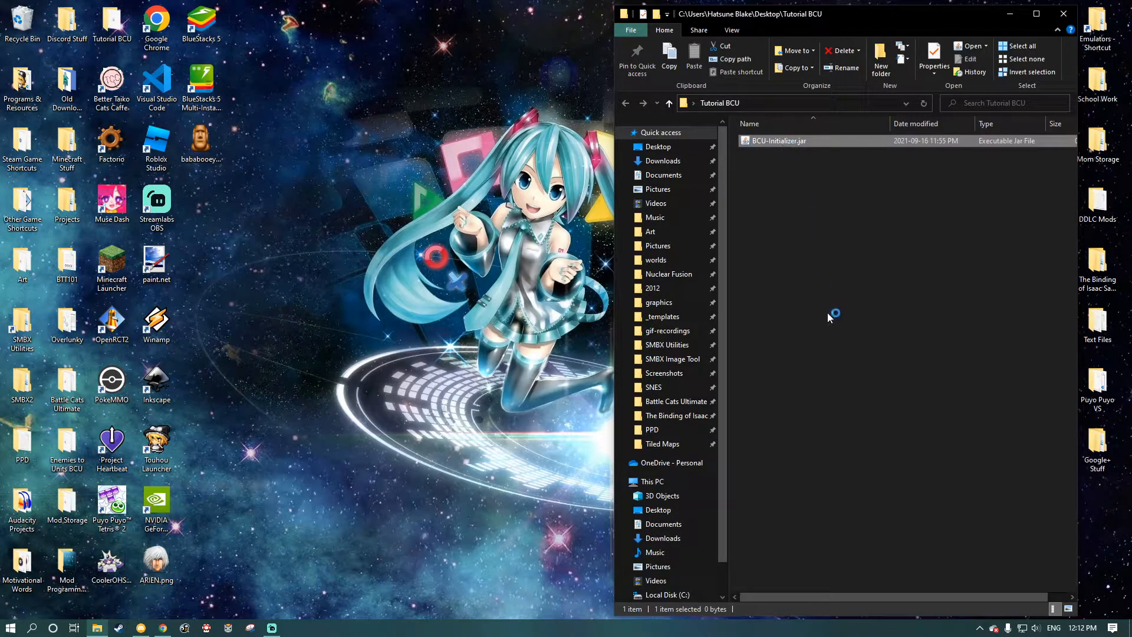
pyautogui.doubleClick(778, 140)
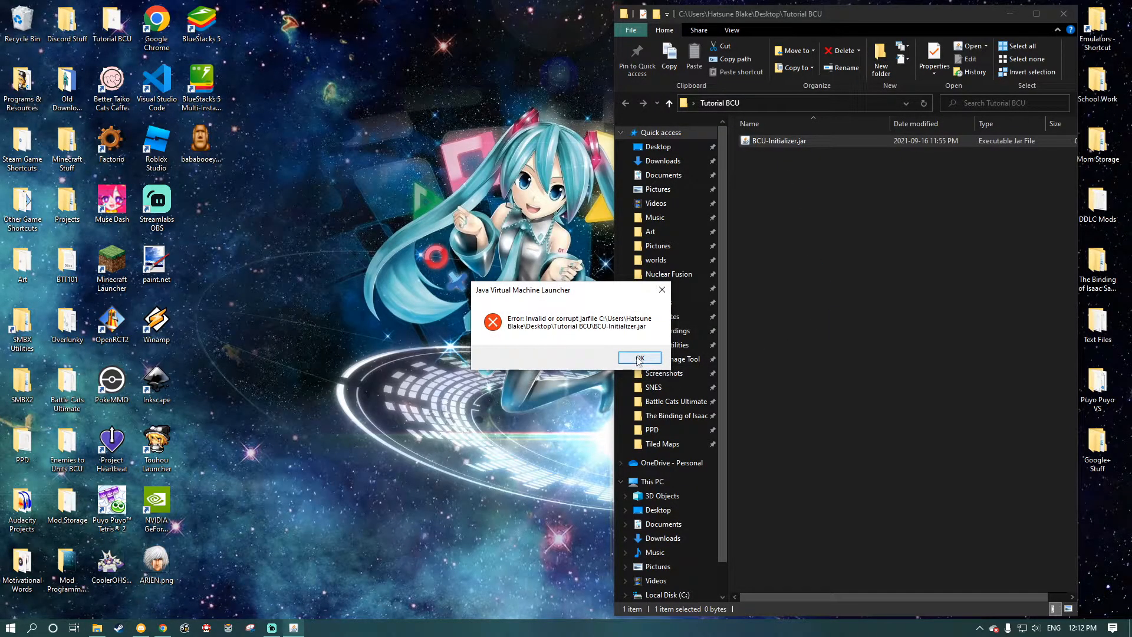
pyautogui.click(638, 359)
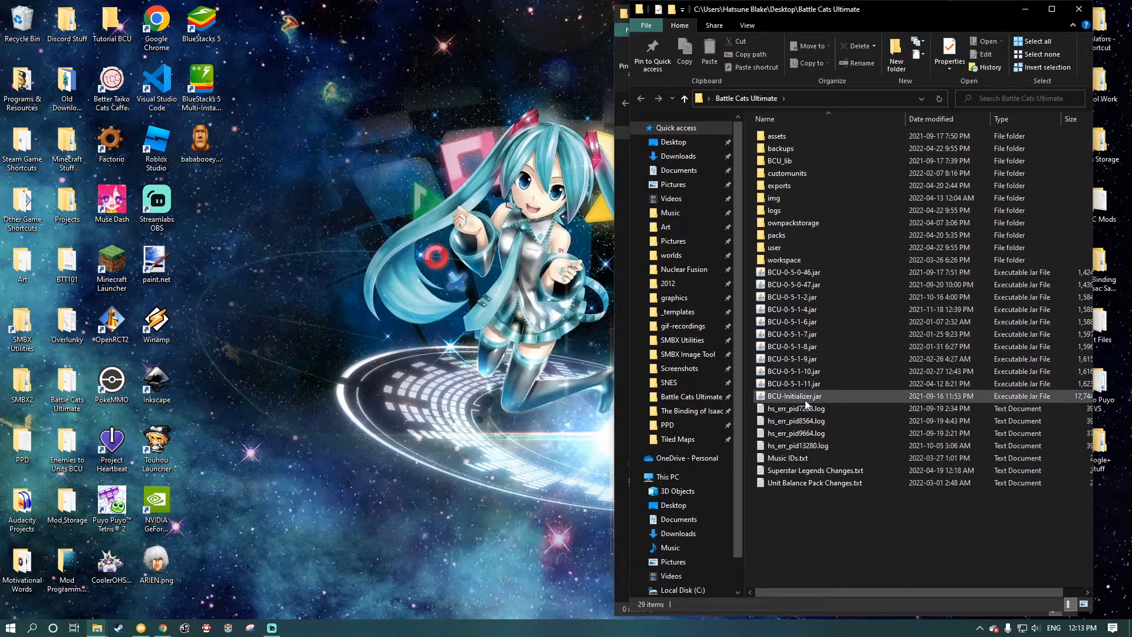
# Place the 17.3 MB BCU-Initializer.jar in Tutorial BCU and launch it.
pyautogui.click(795, 396)
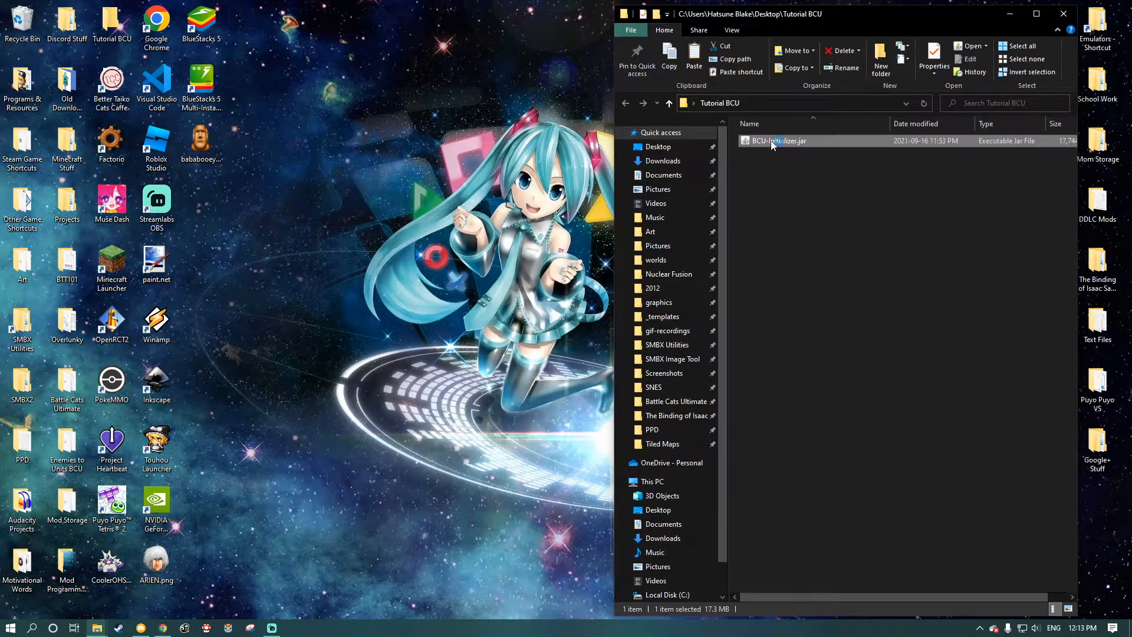
pyautogui.doubleClick(778, 141)
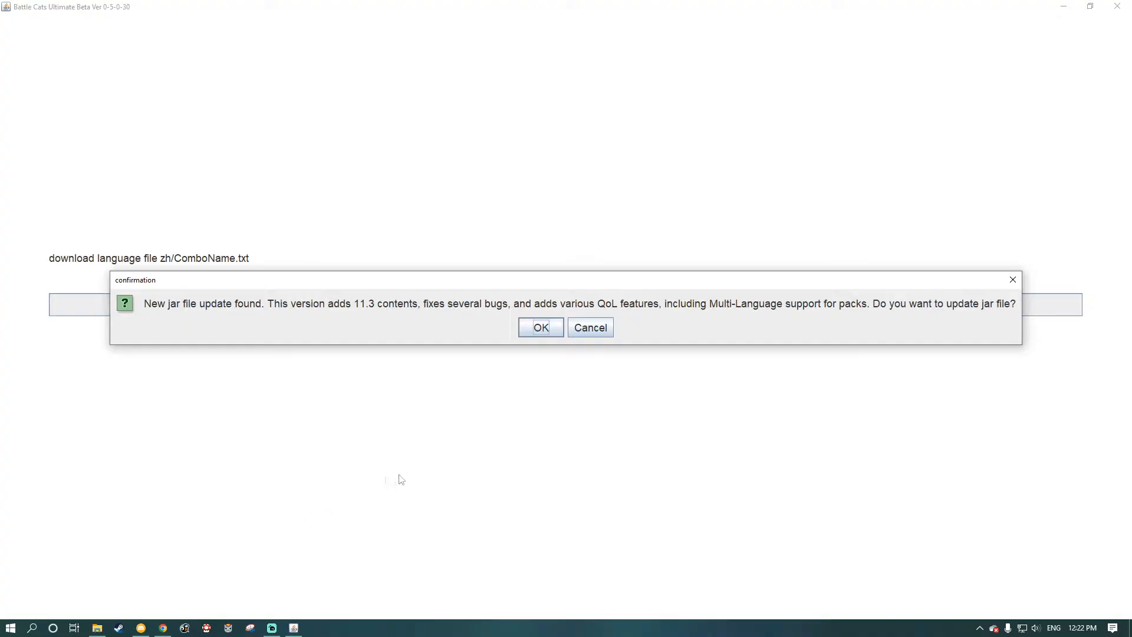
pyautogui.moveTo(541, 477)
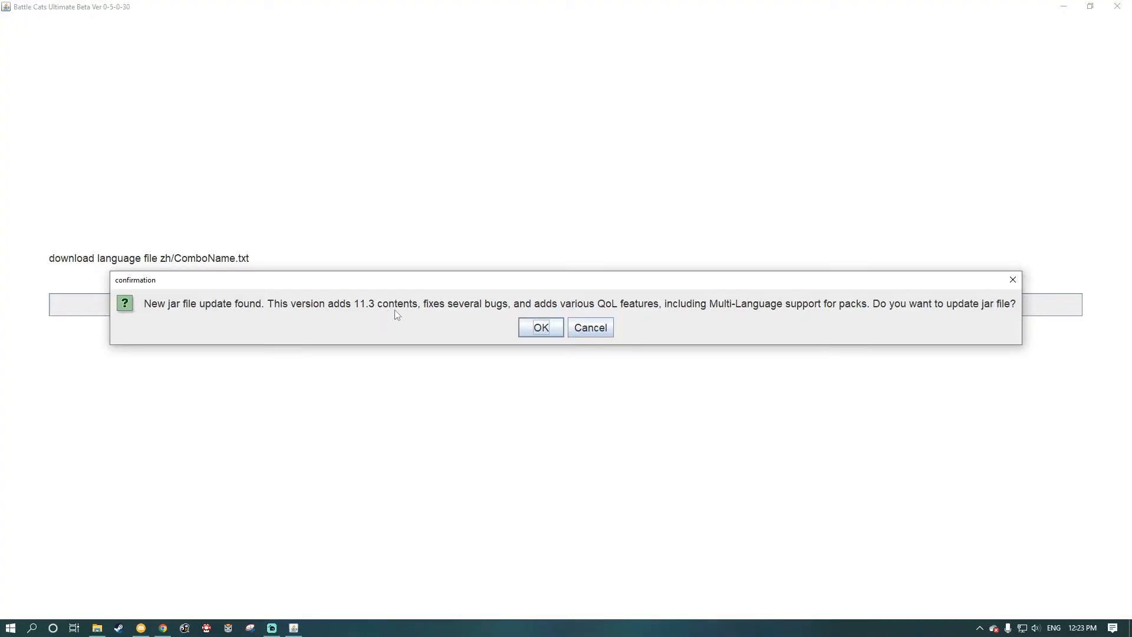
# Accept the jar update and confirm the BCU-0-5-1-11.jar download finished.
pyautogui.click(540, 327)
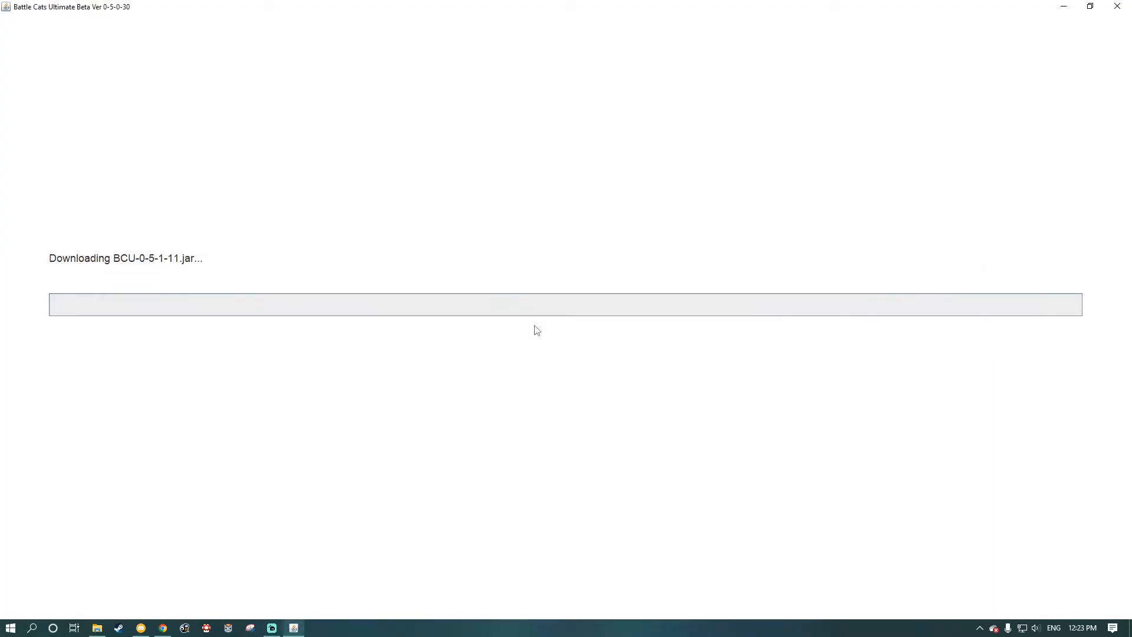
pyautogui.moveTo(415, 350)
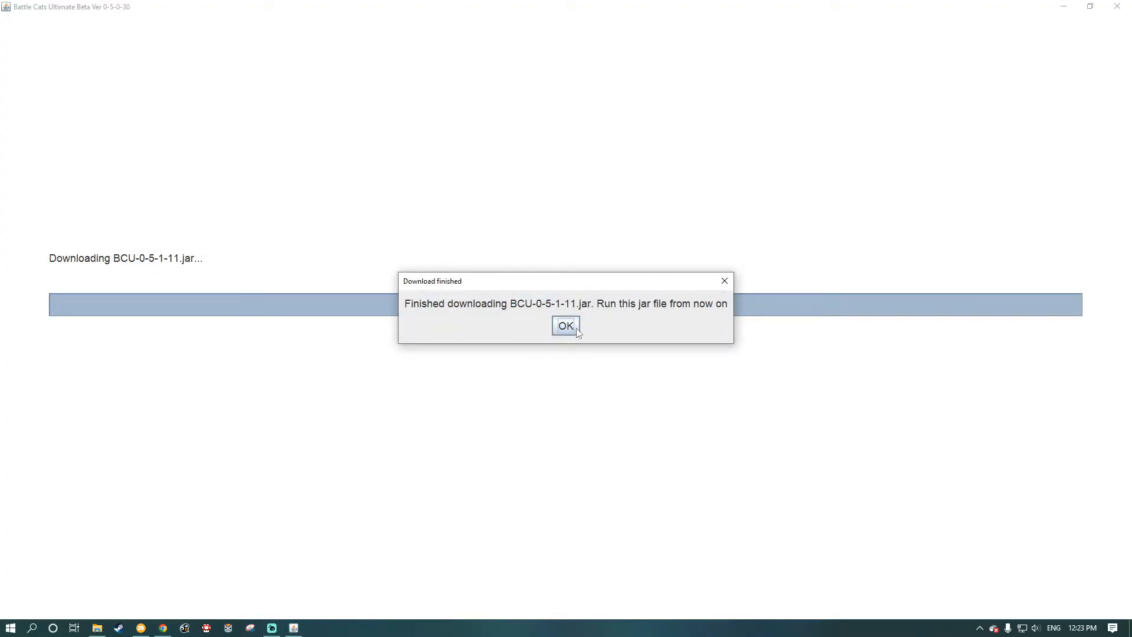
pyautogui.click(566, 326)
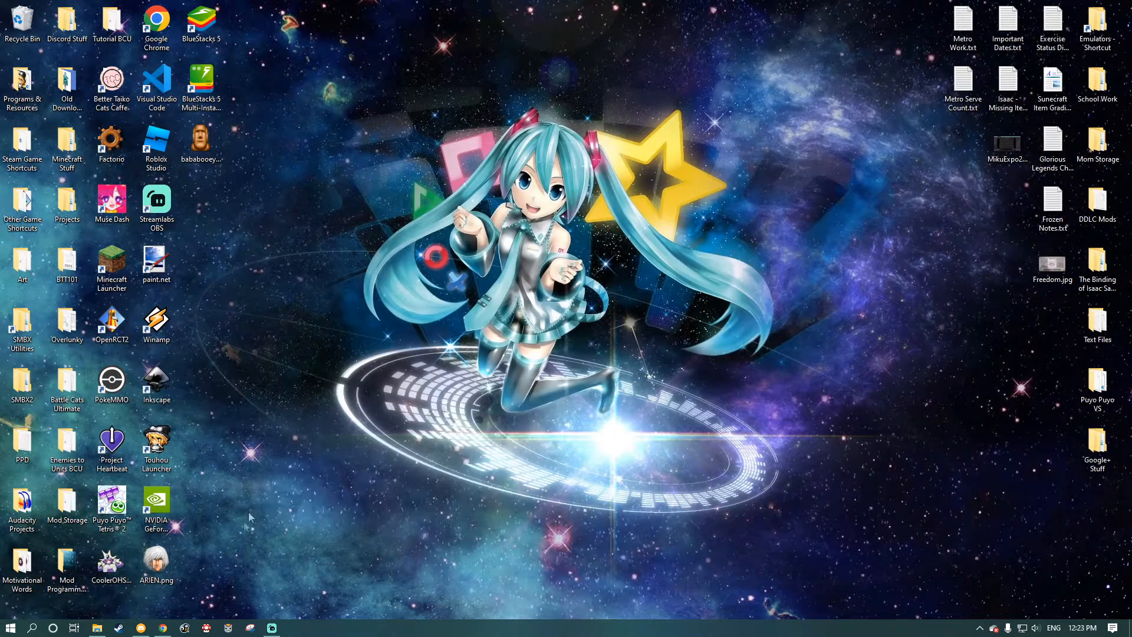
# Open the Tutorial BCU folder and run BCU-0-5-1-11.jar.
pyautogui.doubleClick(112, 22)
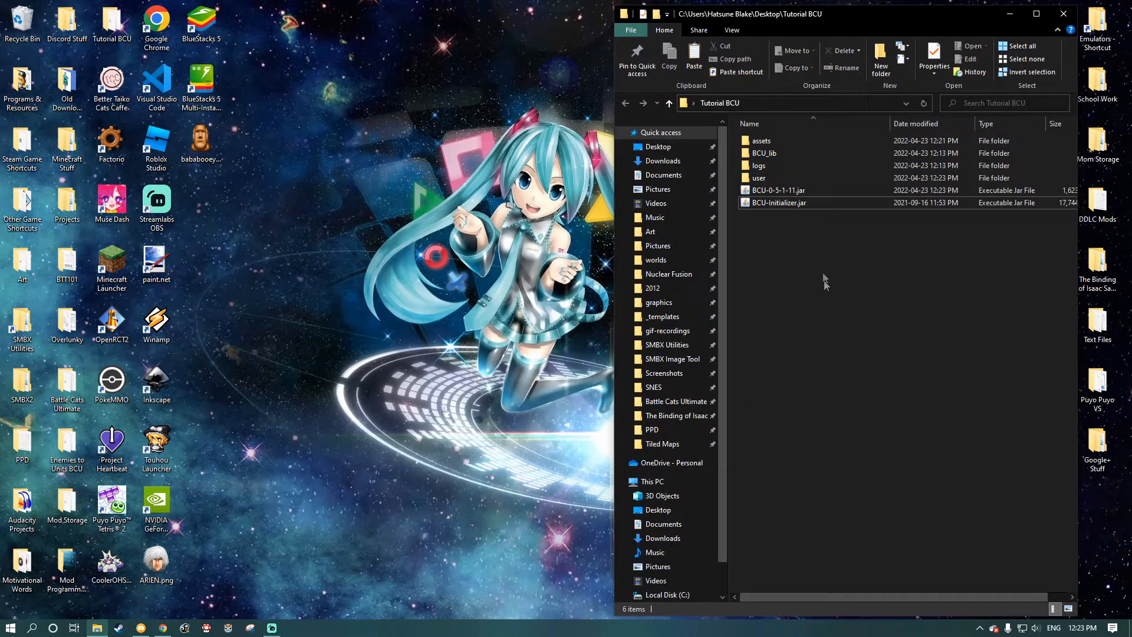
pyautogui.moveTo(779, 190)
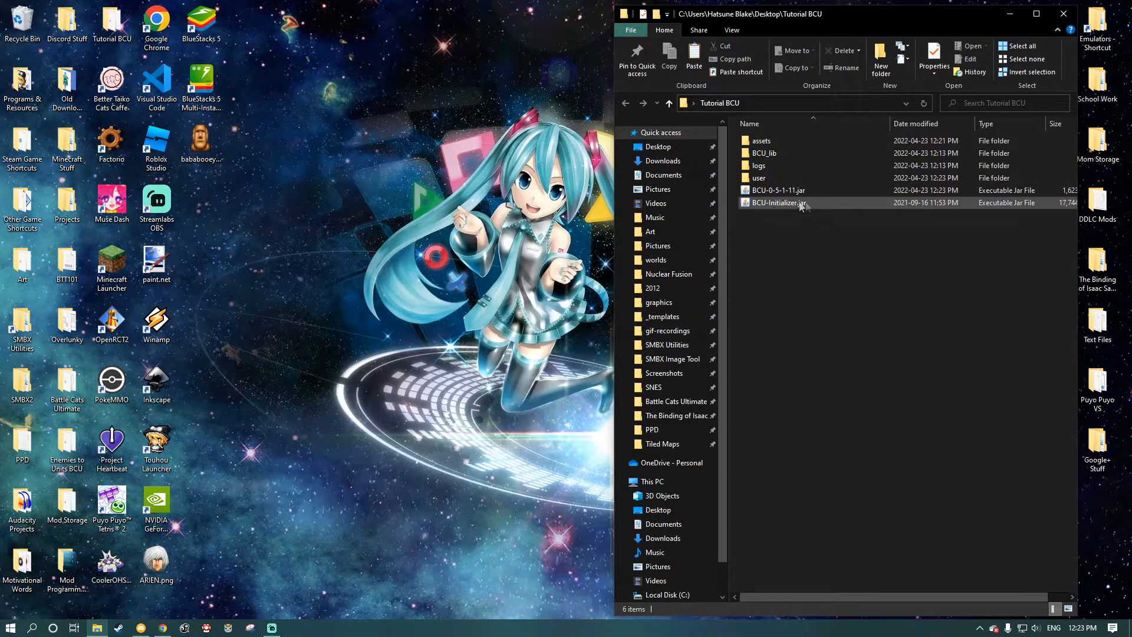
pyautogui.moveTo(778, 190)
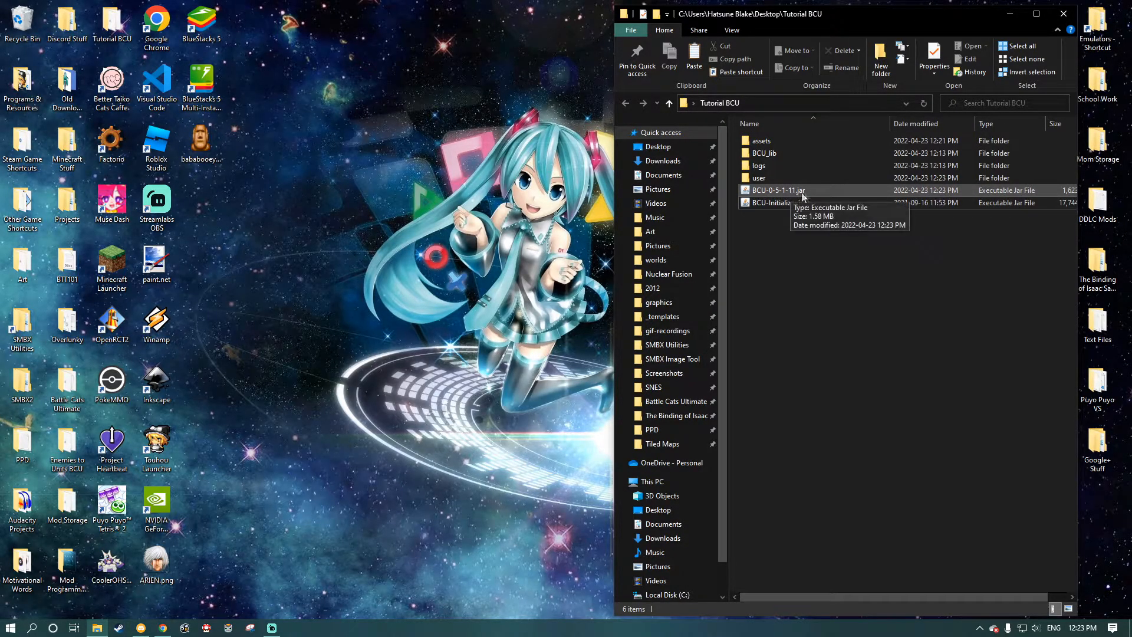
pyautogui.moveTo(784, 193)
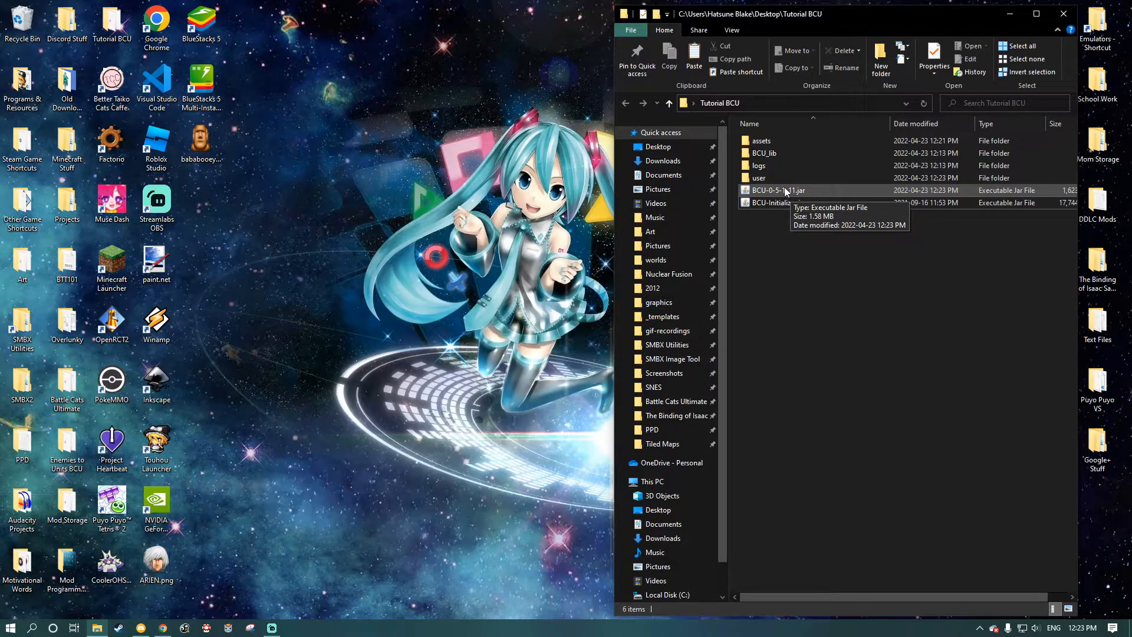
pyautogui.click(778, 189)
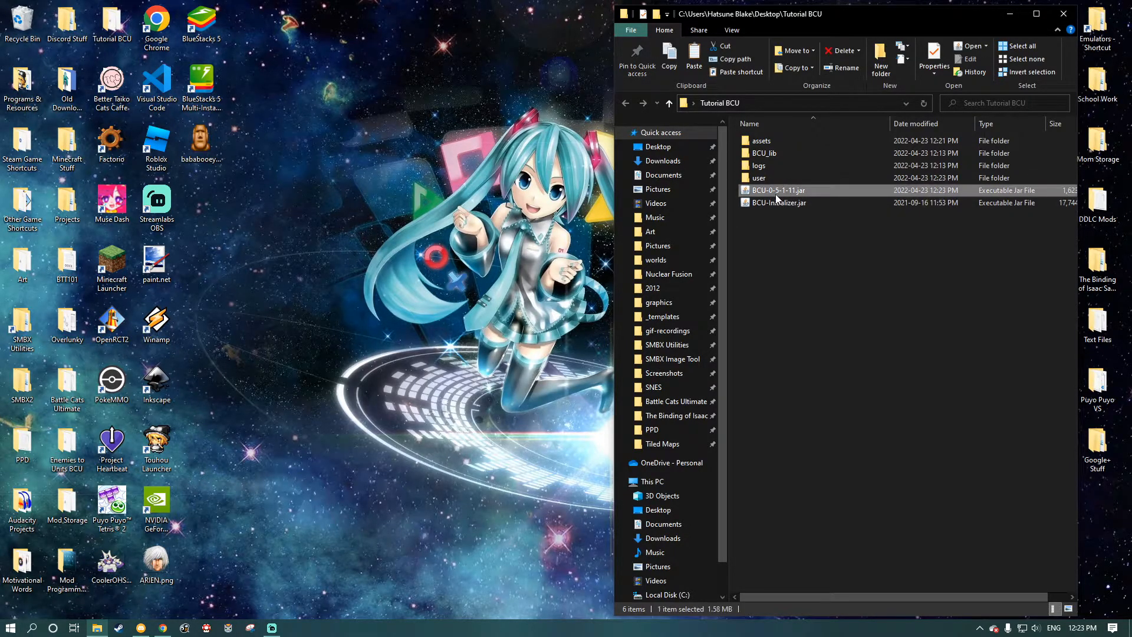
pyautogui.doubleClick(778, 190)
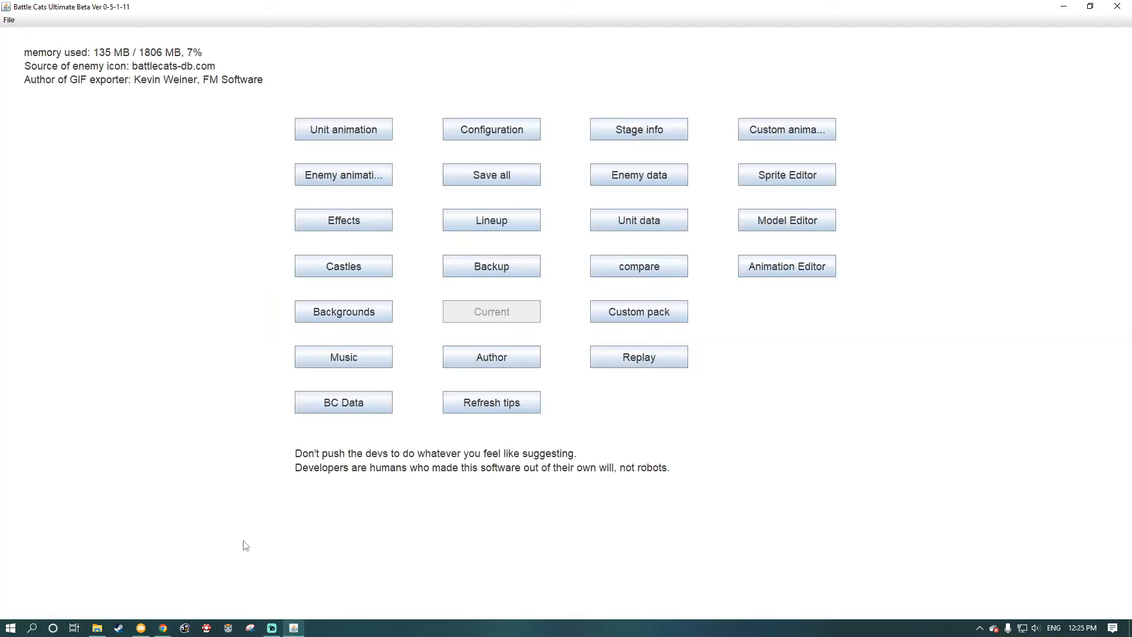
pyautogui.moveTo(153, 269)
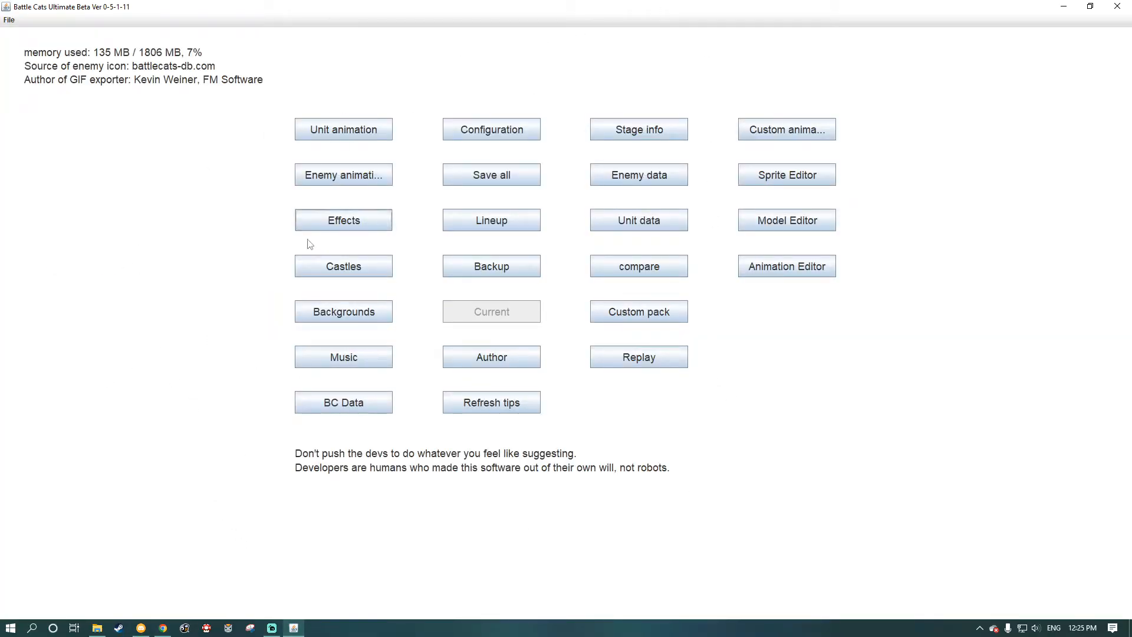
pyautogui.moveTo(415, 249)
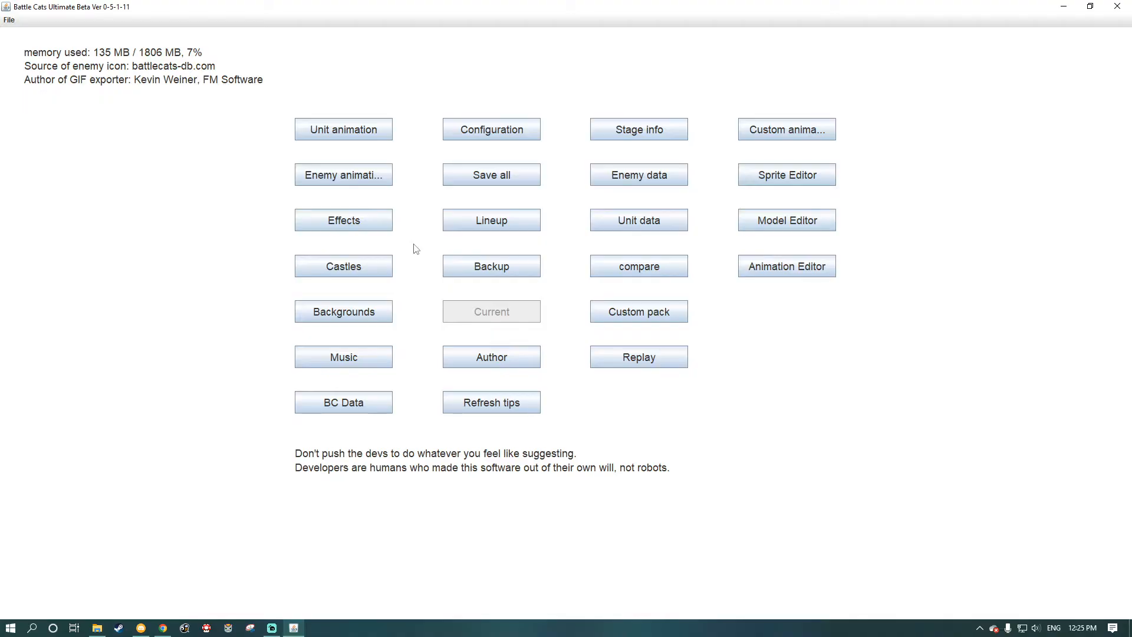
pyautogui.moveTo(638, 130)
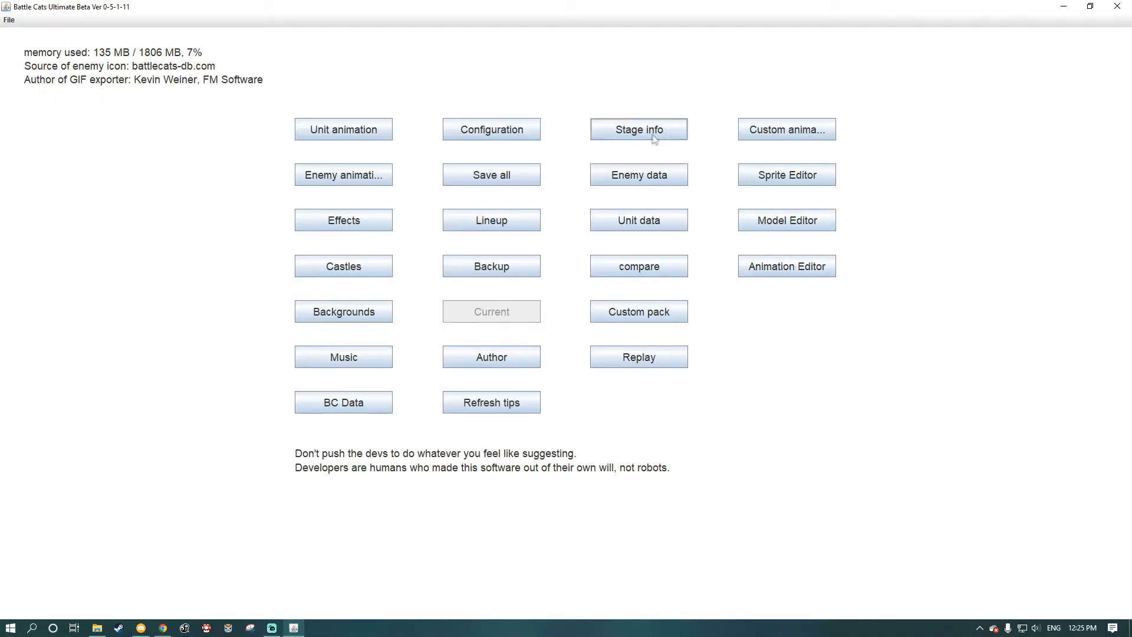
pyautogui.click(638, 130)
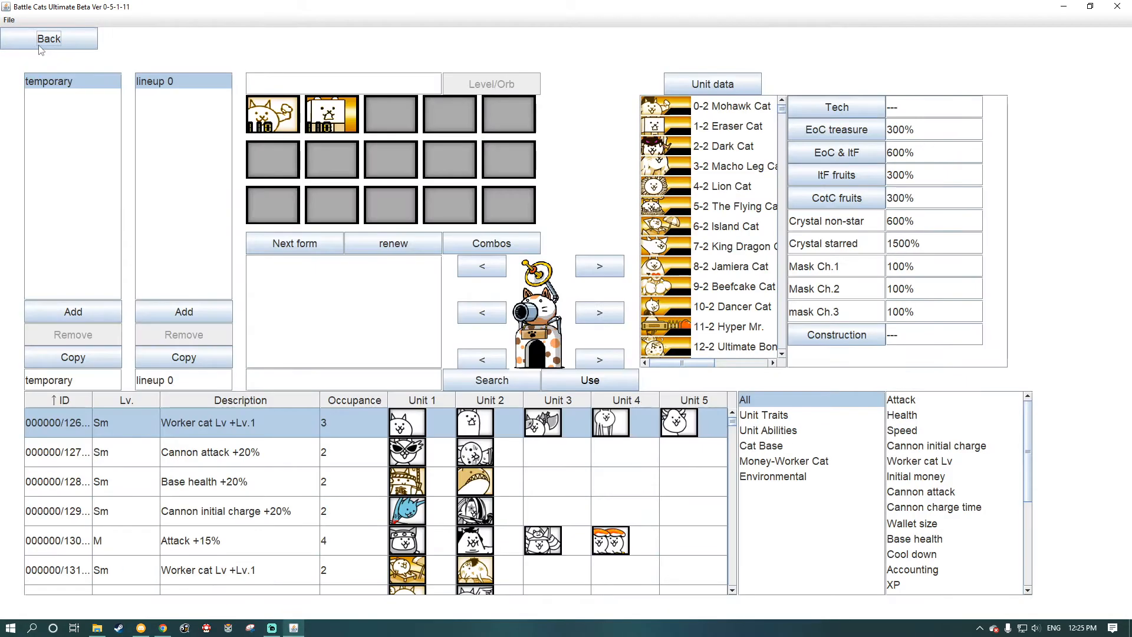
pyautogui.click(48, 38)
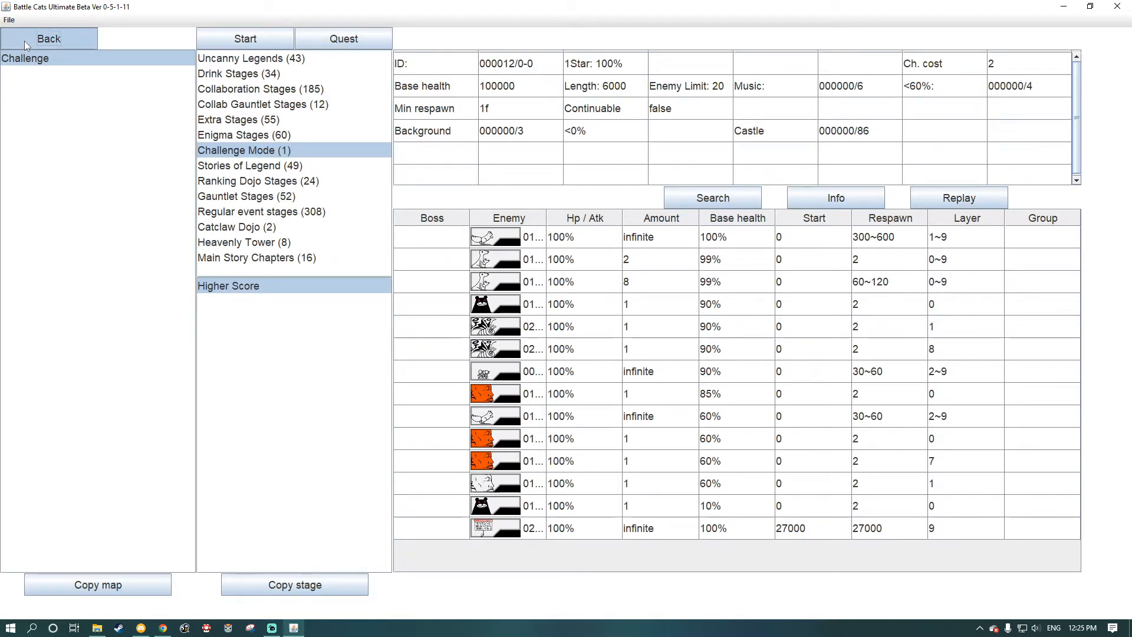
pyautogui.click(48, 38)
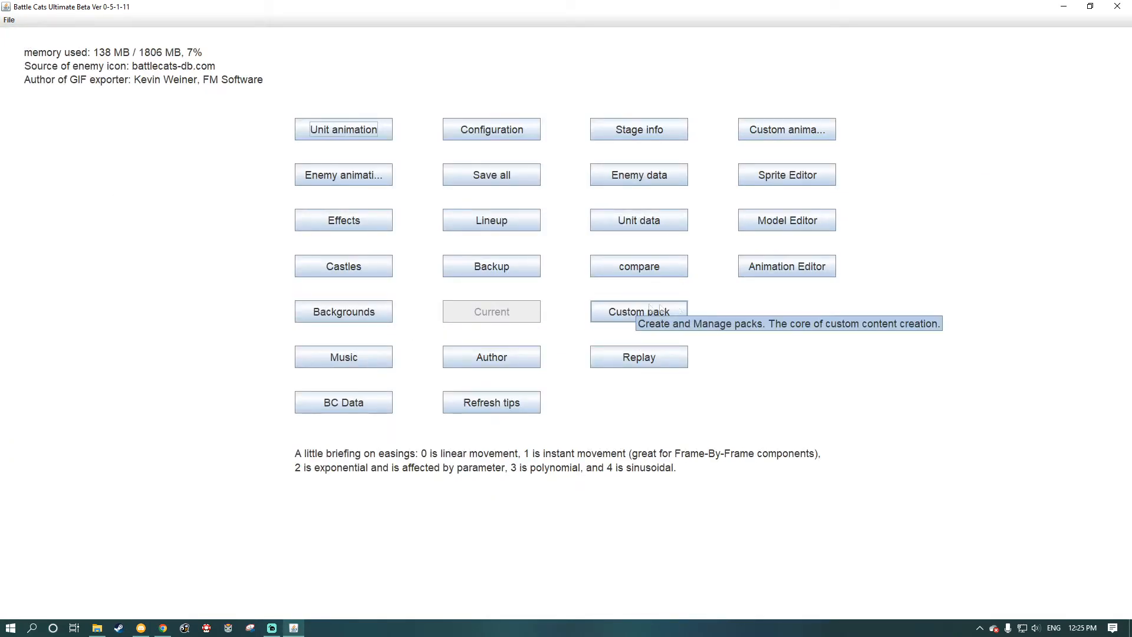
# Visit the Custom pack screen, then go back and open the Configuration settings.
pyautogui.click(637, 311)
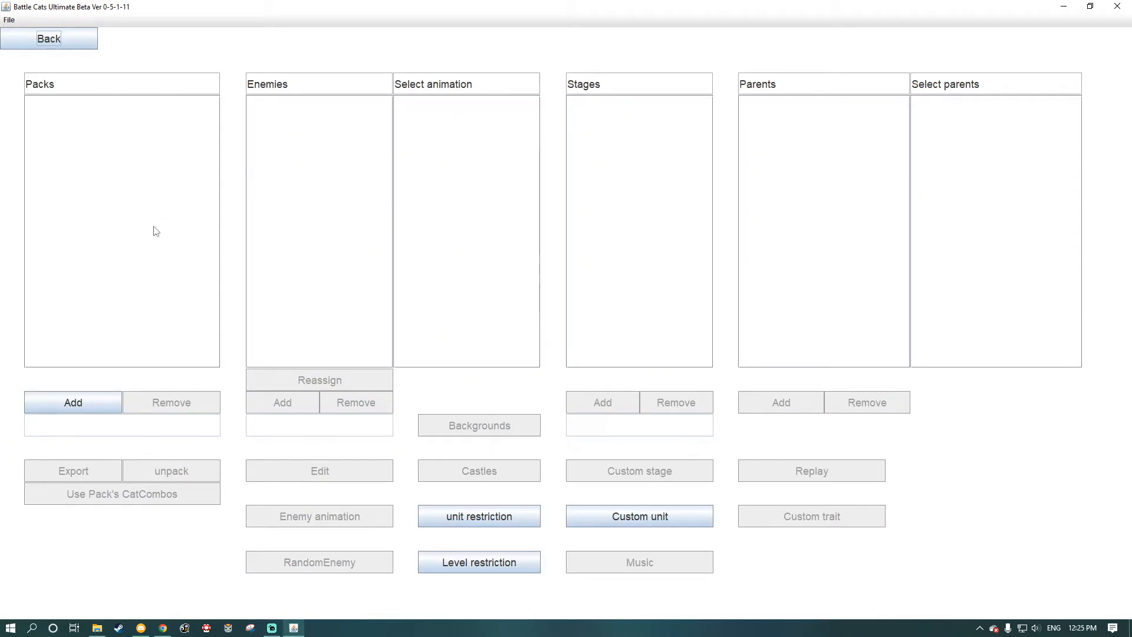
pyautogui.moveTo(193, 160)
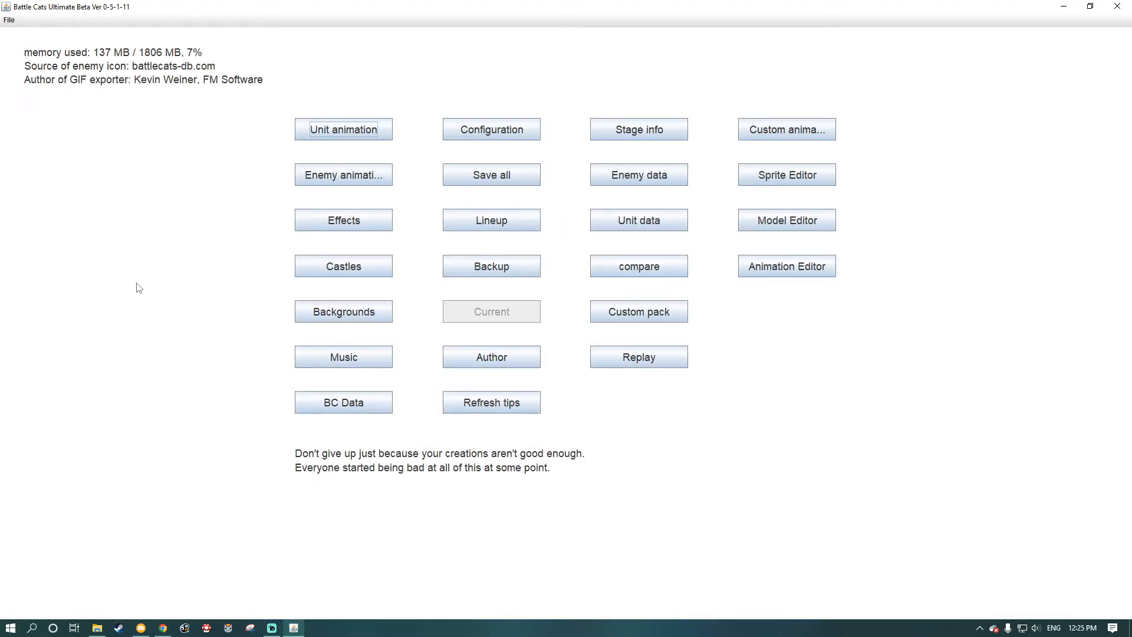
pyautogui.moveTo(505, 134)
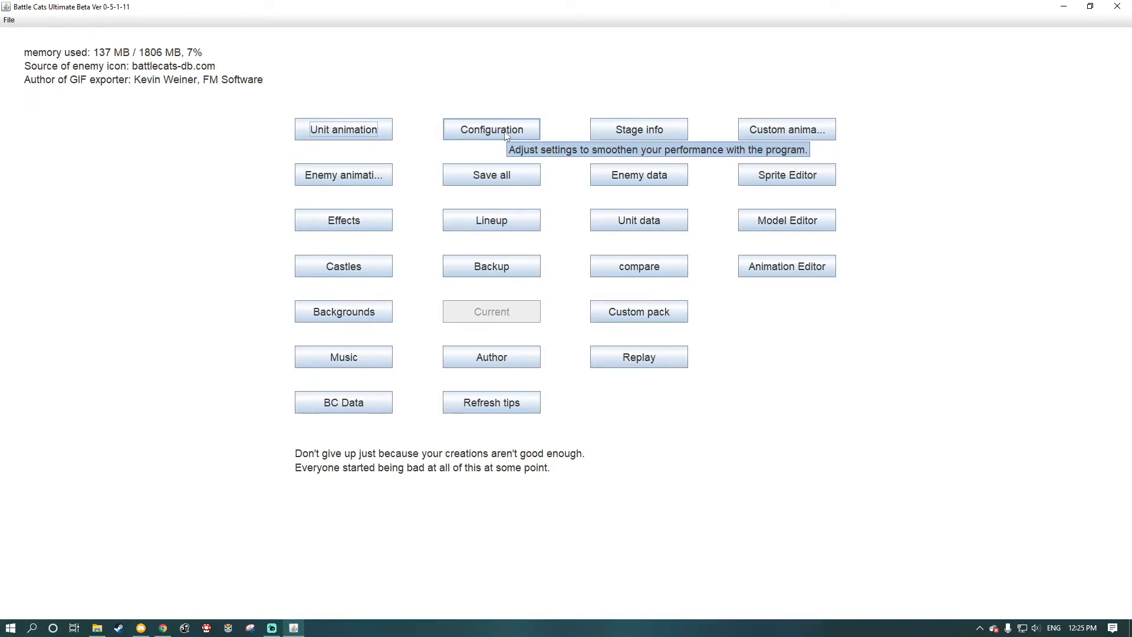
pyautogui.click(491, 129)
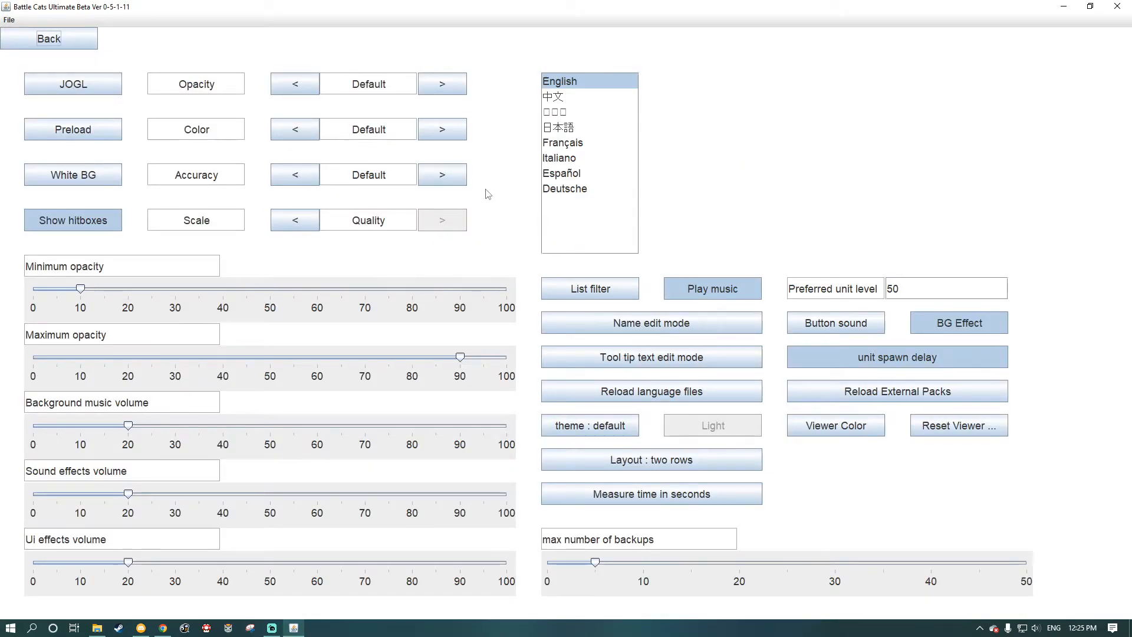
pyautogui.moveTo(88, 109)
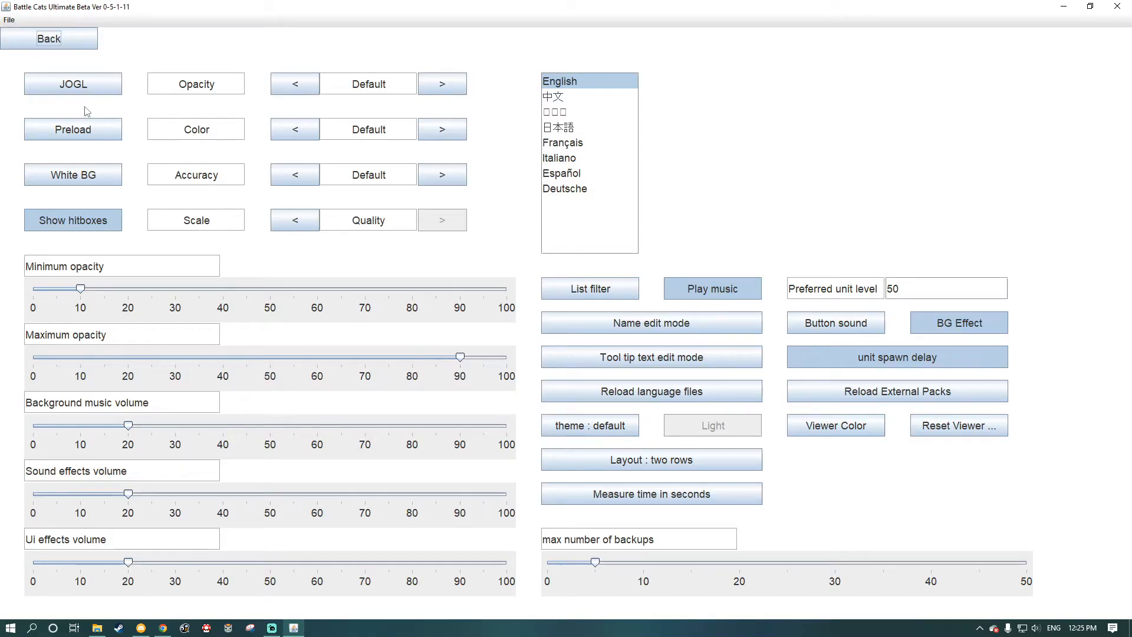
pyautogui.moveTo(76, 92)
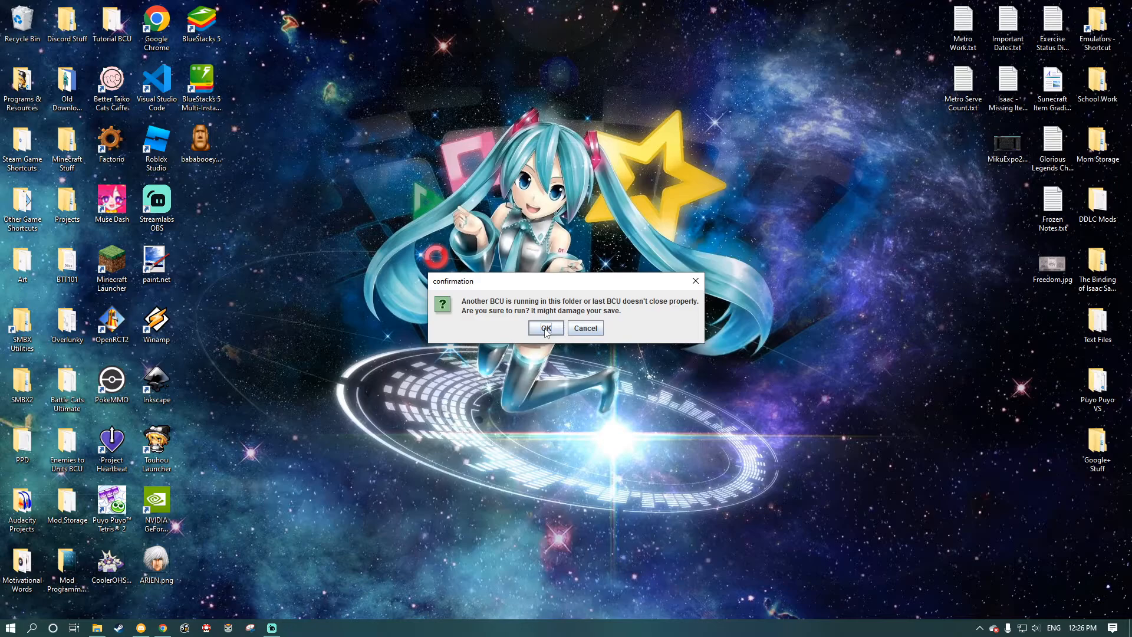
# Continue past the another-instance warning and open a stage from Stage info.
pyautogui.click(544, 328)
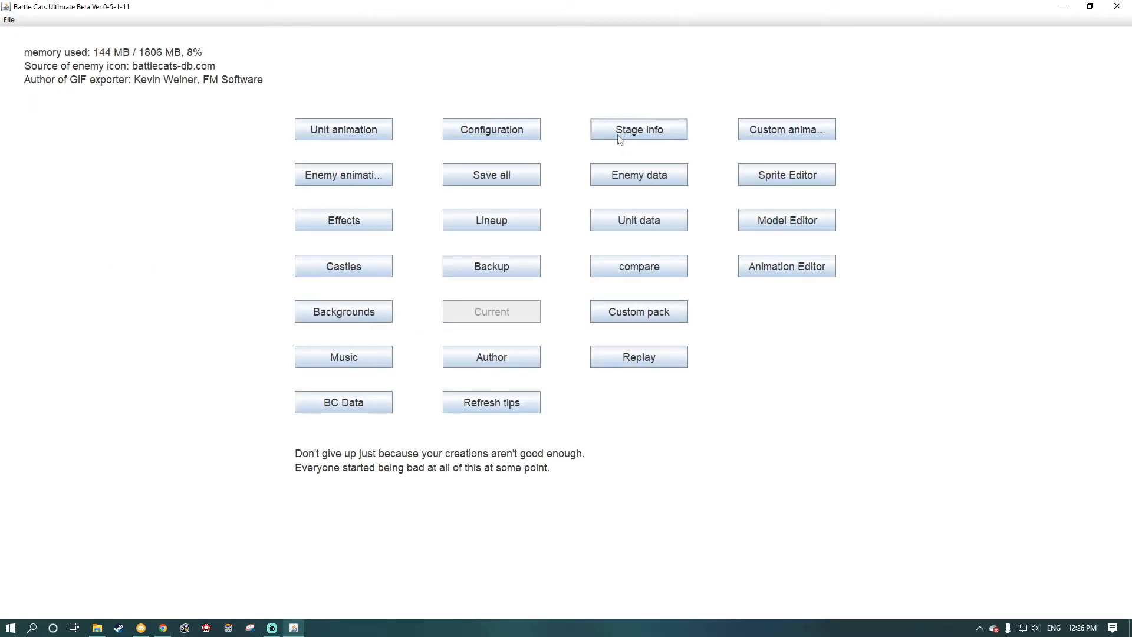
pyautogui.click(637, 129)
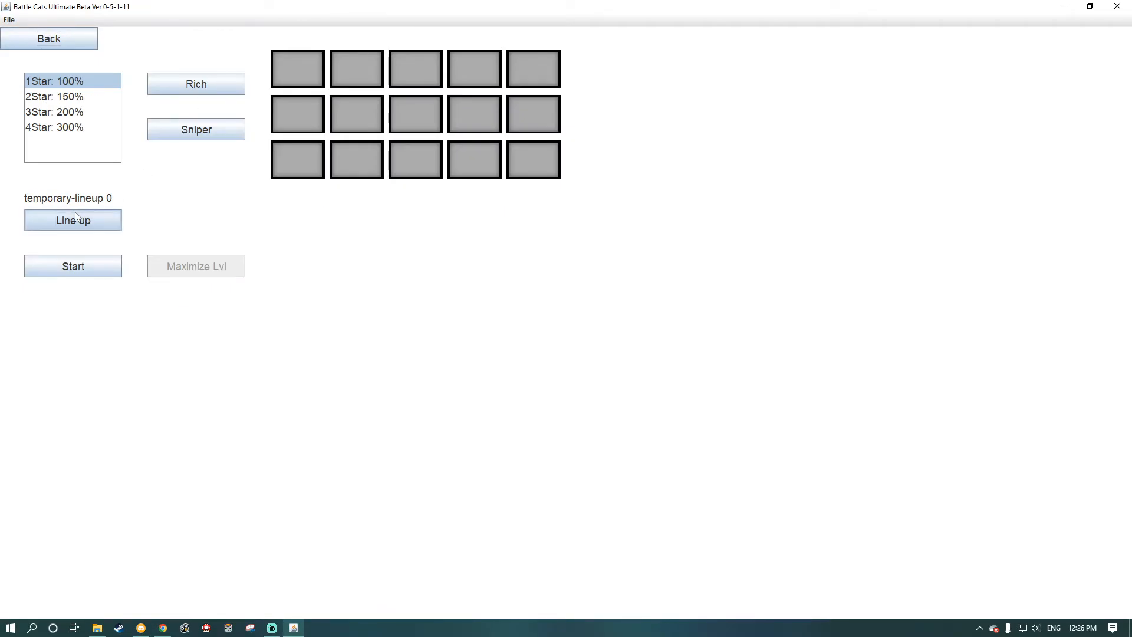
# Load saved lineup 0 (two cats) and start the stage battle.
pyautogui.click(71, 219)
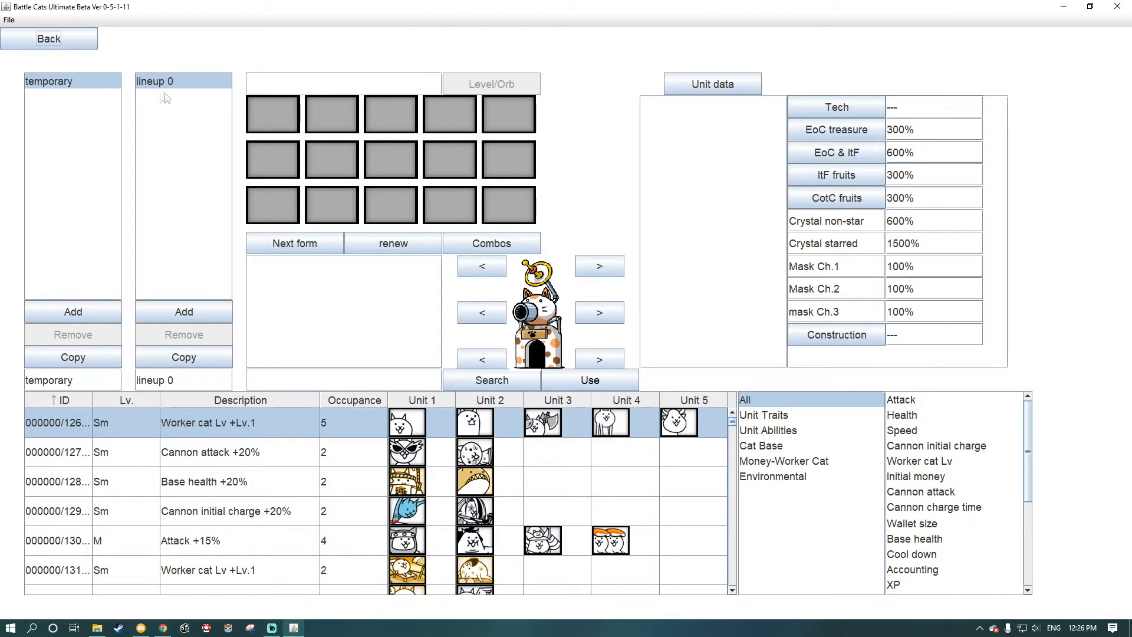
pyautogui.click(72, 311)
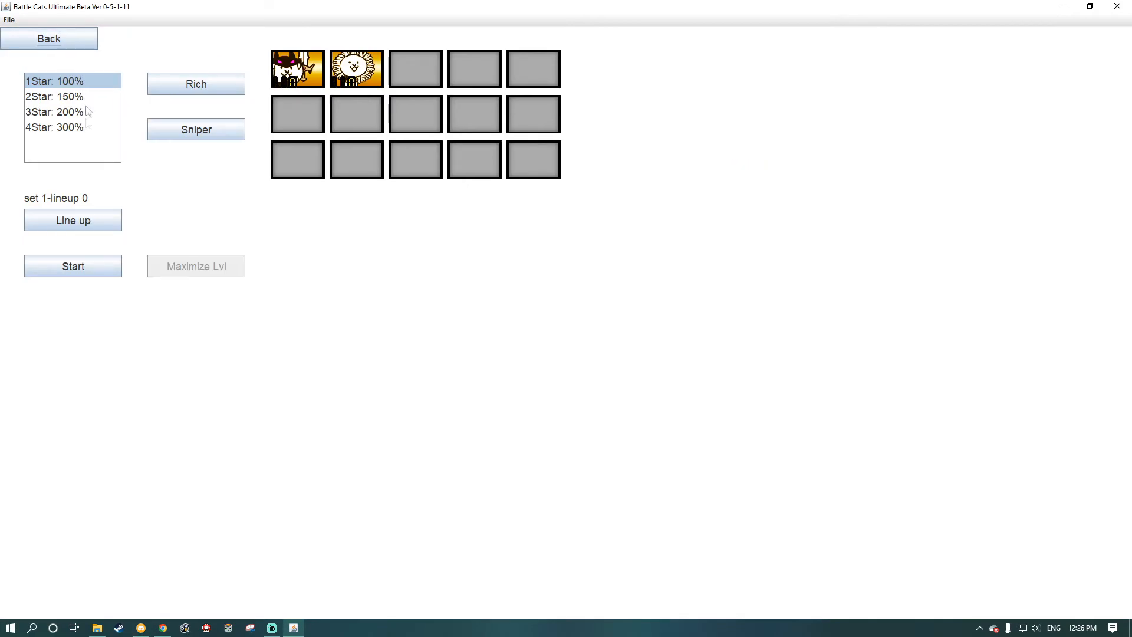
pyautogui.click(72, 266)
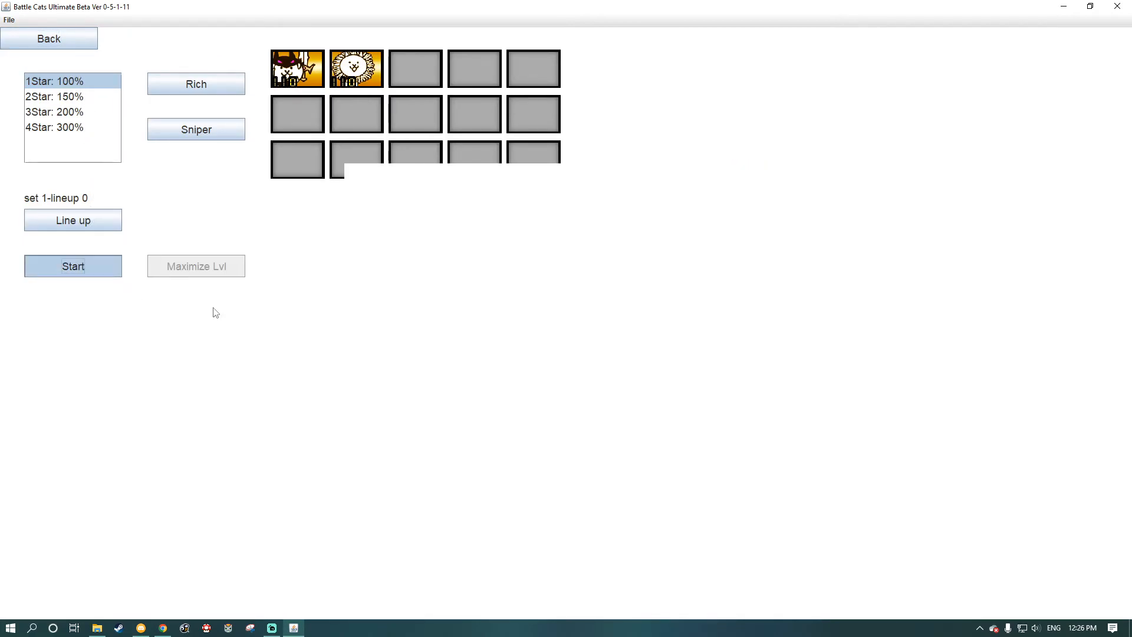
pyautogui.click(72, 266)
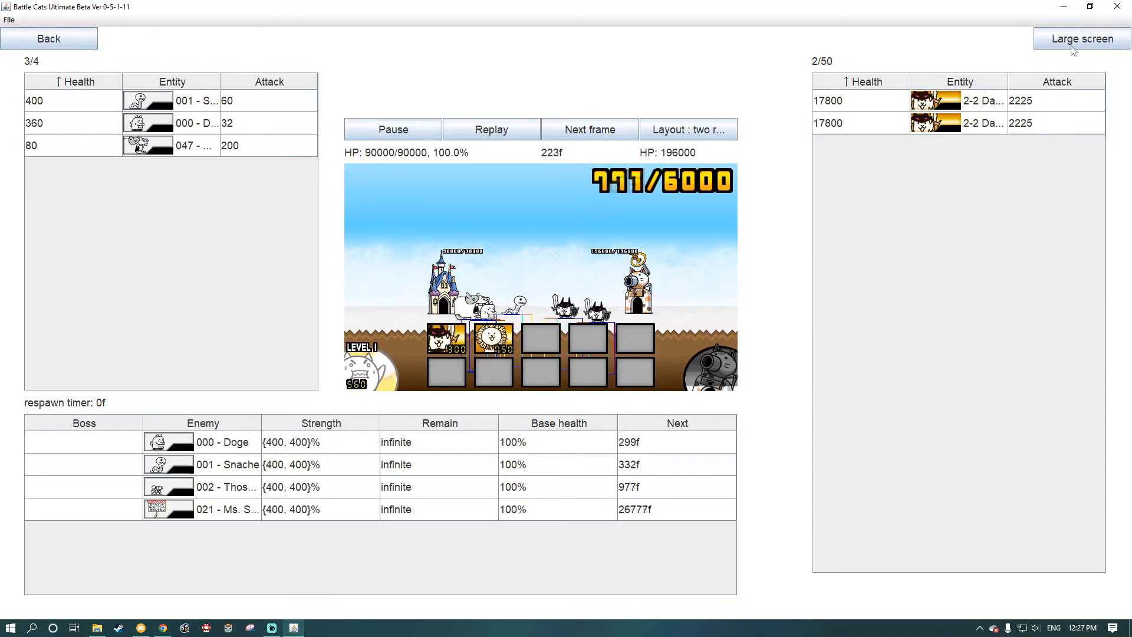
# Enlarge the battle view, exit to the main menu, and visit Configuration to disable hitboxes.
pyautogui.click(1080, 38)
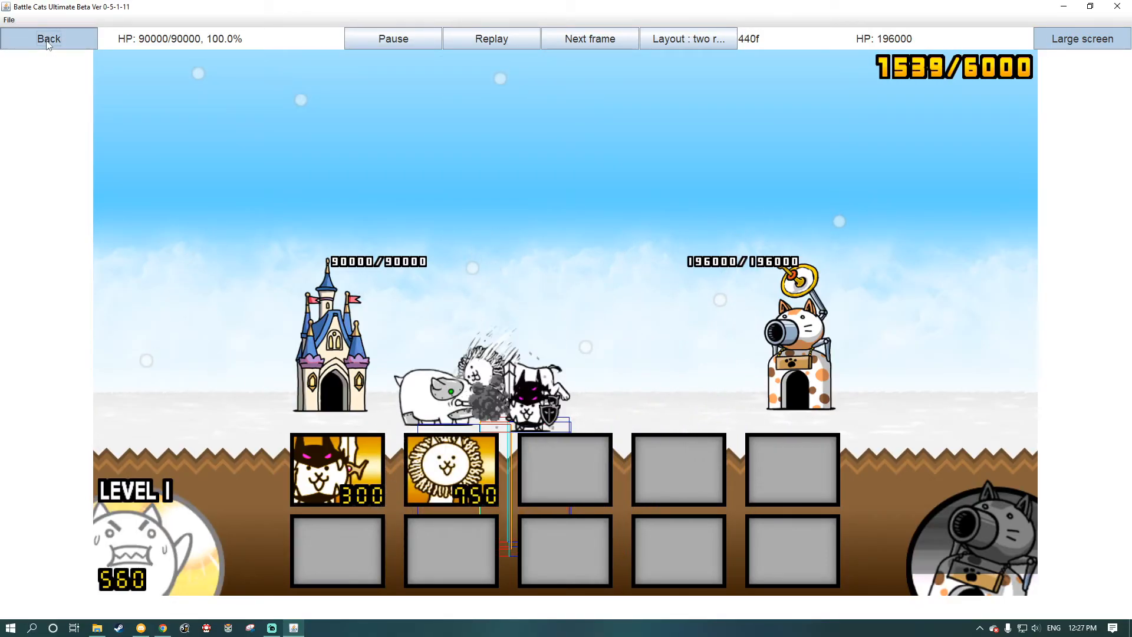
pyautogui.click(49, 38)
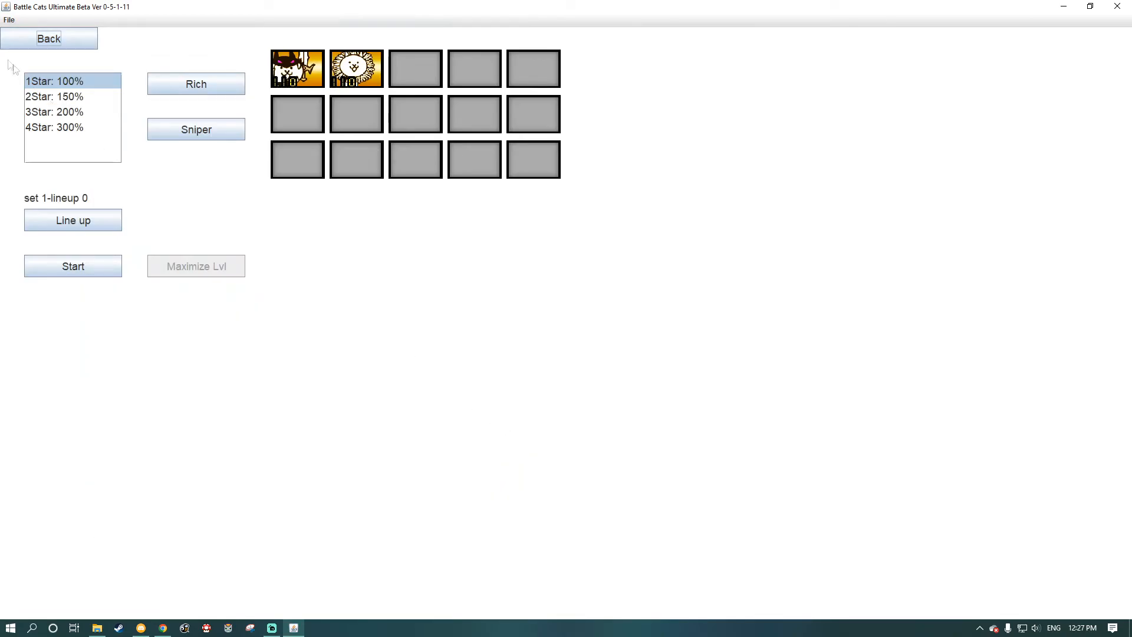
pyautogui.click(48, 39)
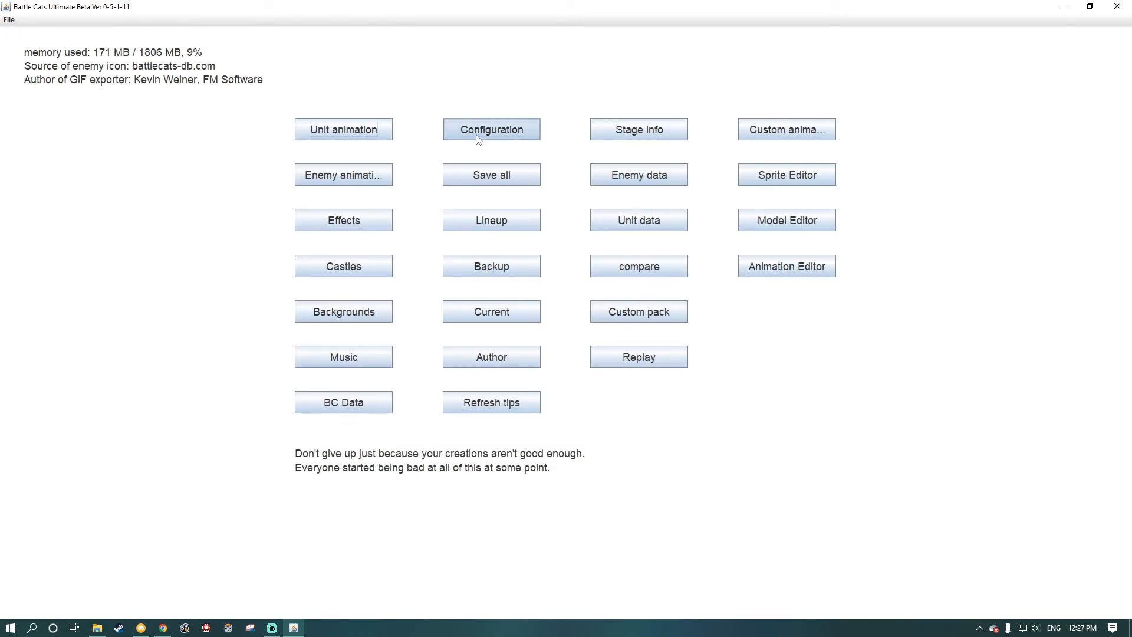
pyautogui.click(491, 129)
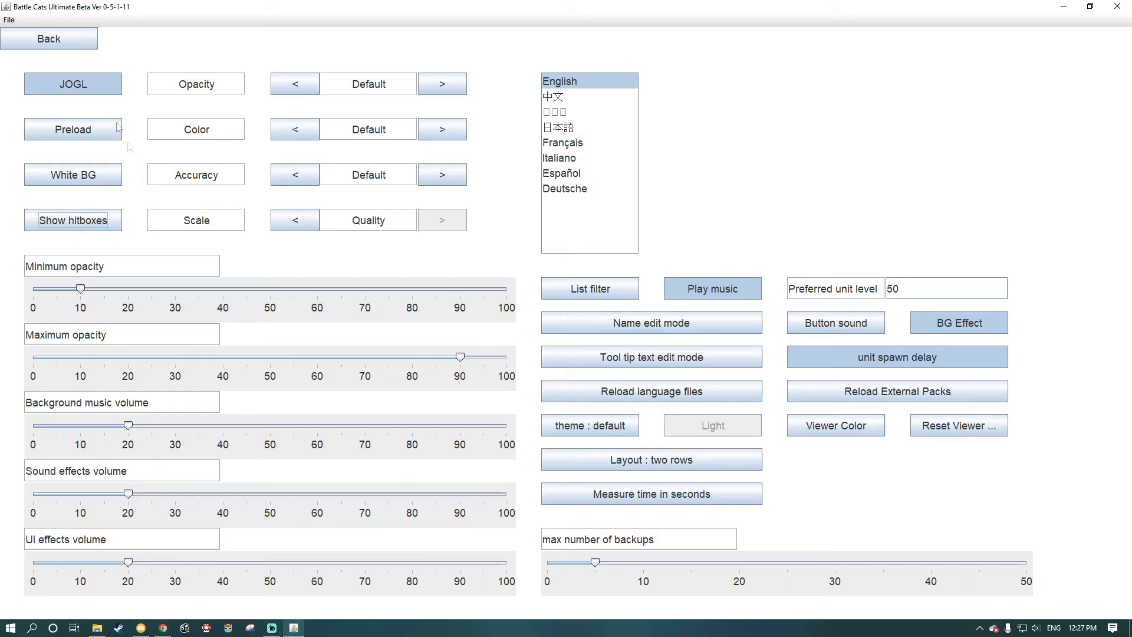
pyautogui.click(49, 38)
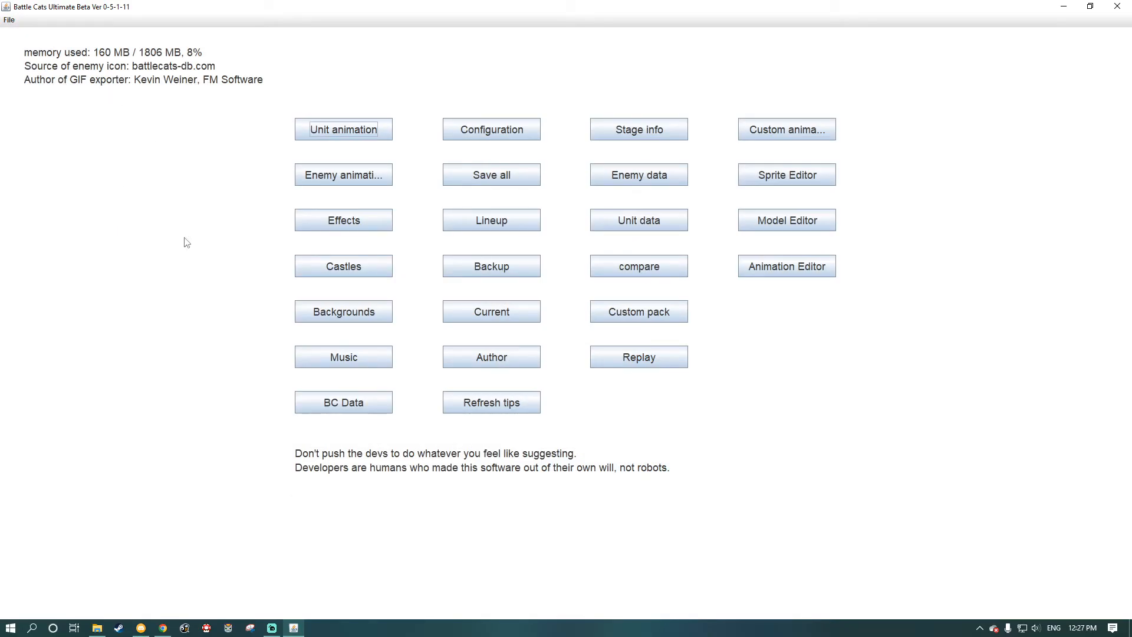